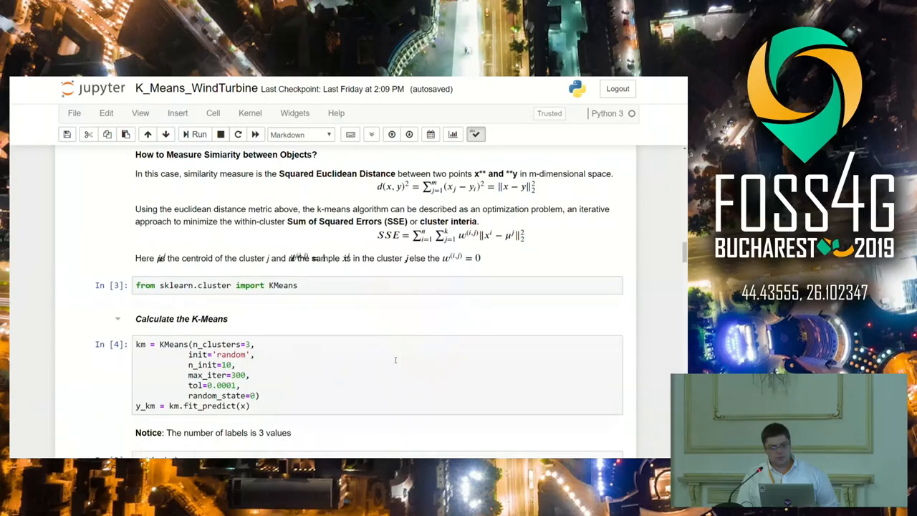
# Step: Scroll through the current notebook, selecting the similarity measure explanation cell along the way
pyautogui.scroll(-3)
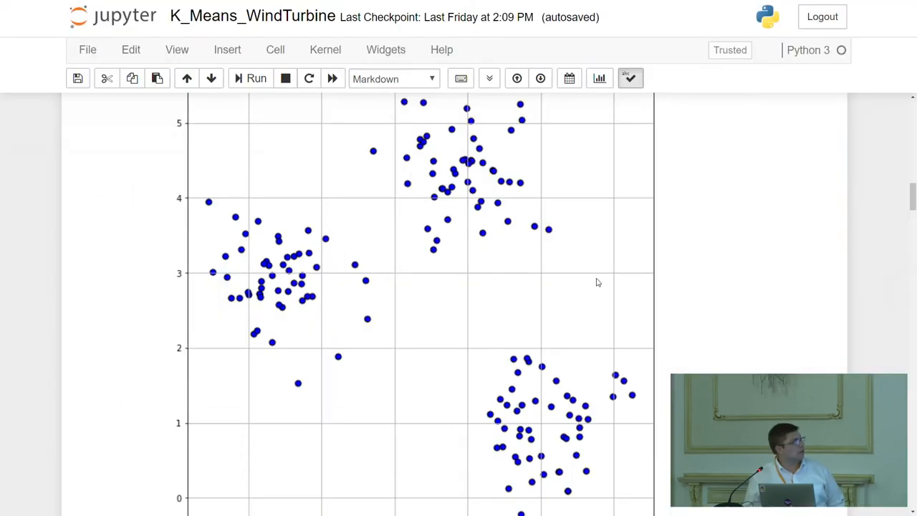
pyautogui.scroll(-3)
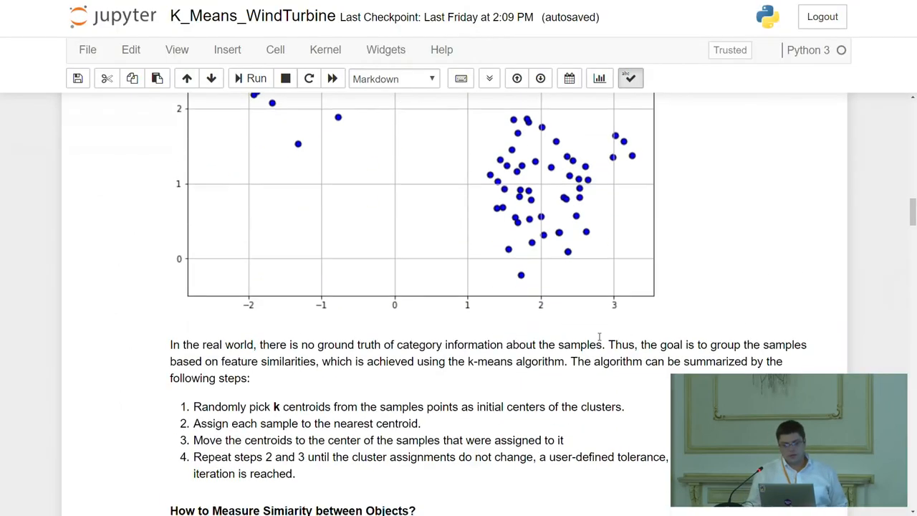
pyautogui.scroll(-3)
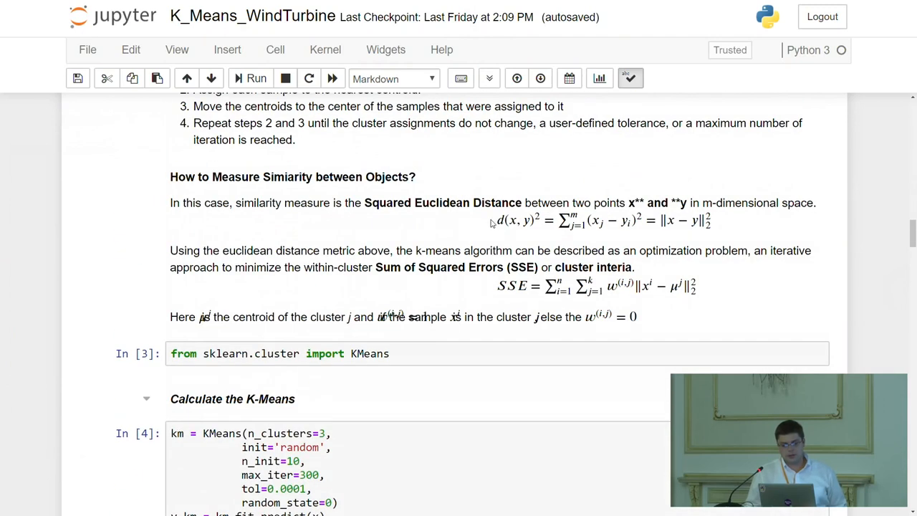
pyautogui.doubleClick(377, 267)
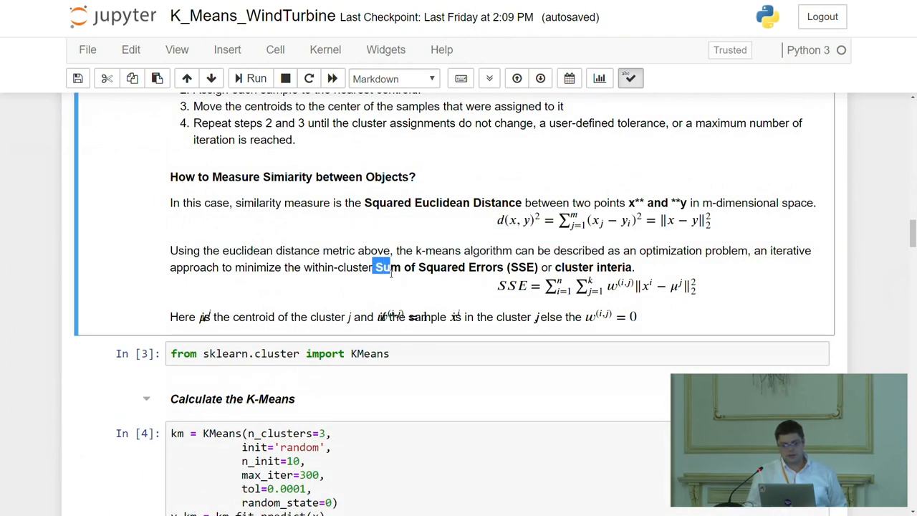
pyautogui.scroll(-3)
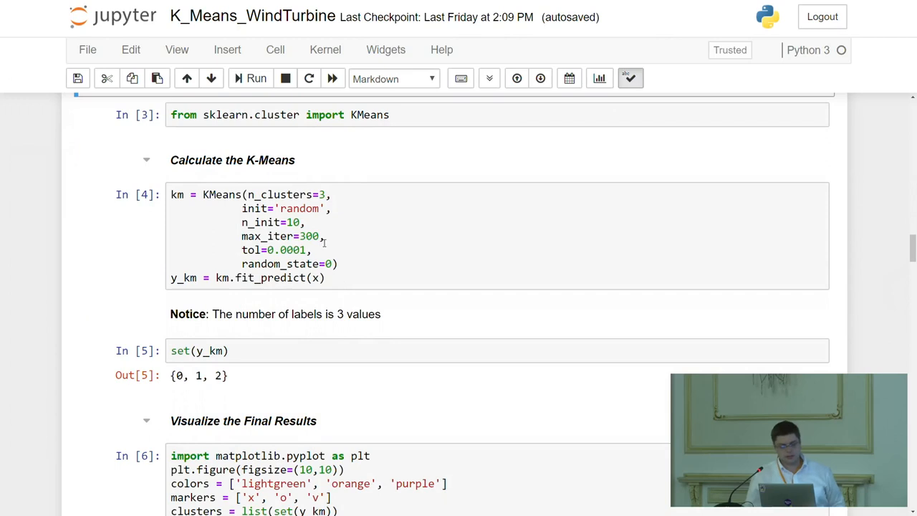
pyautogui.scroll(-3)
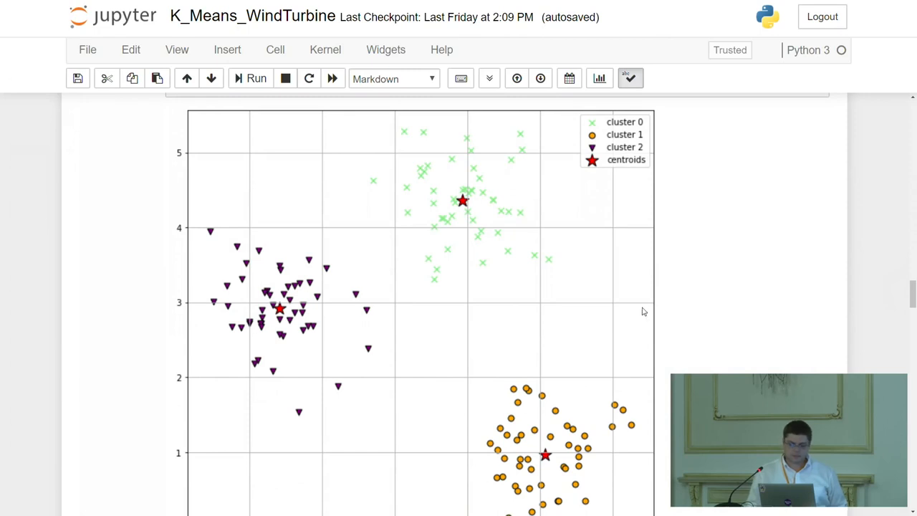
pyautogui.scroll(-3)
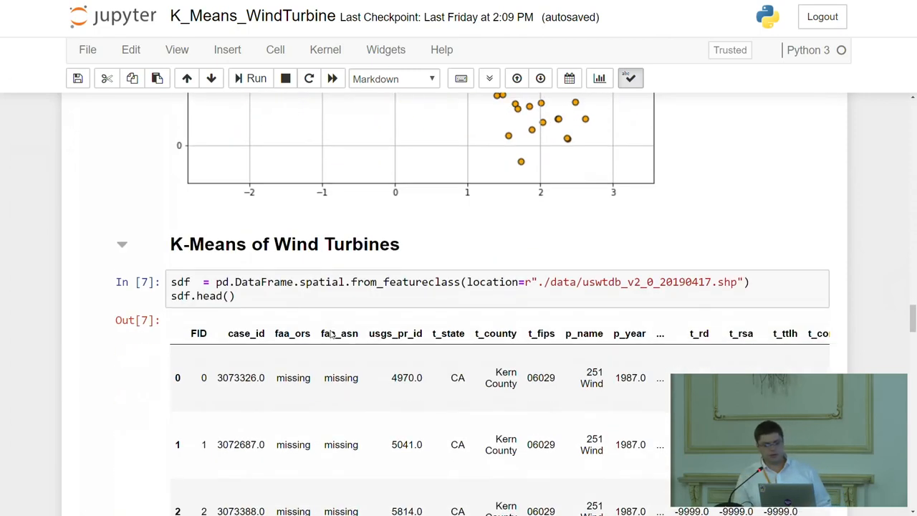
pyautogui.scroll(-3)
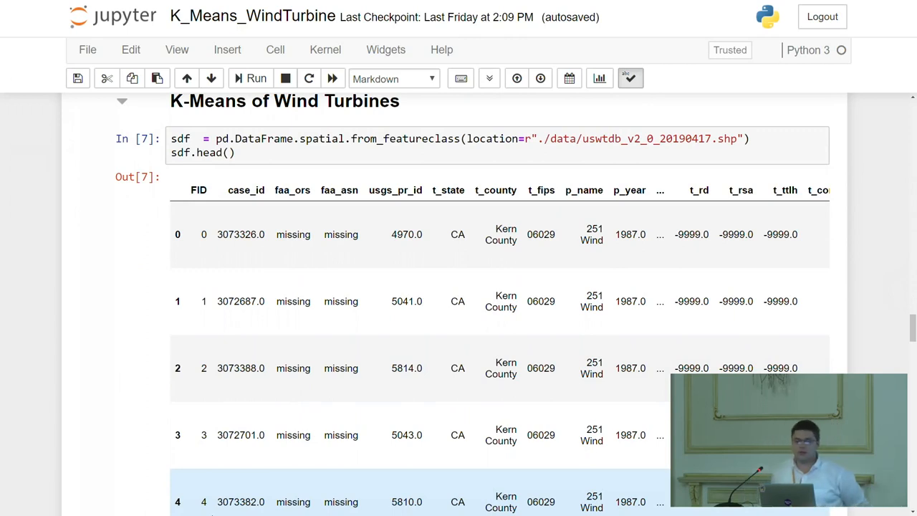
pyautogui.scroll(-3)
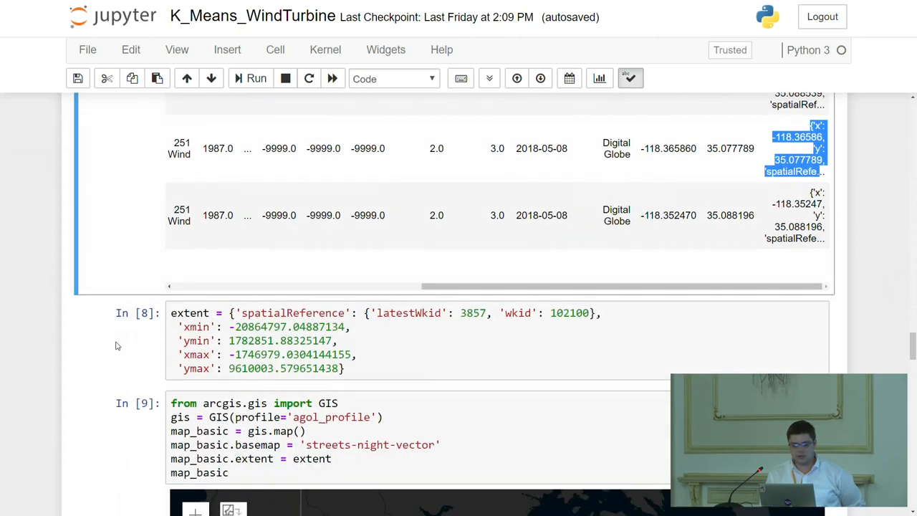
pyautogui.scroll(-3)
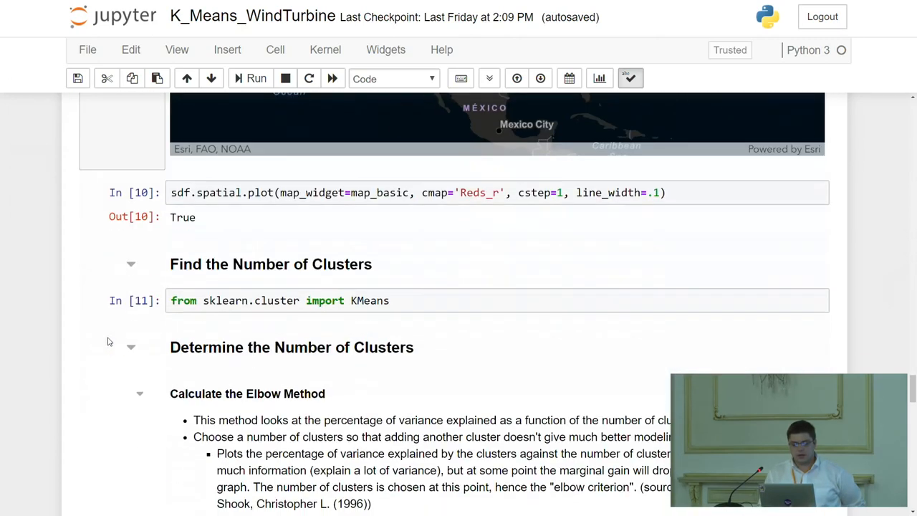
pyautogui.scroll(-3)
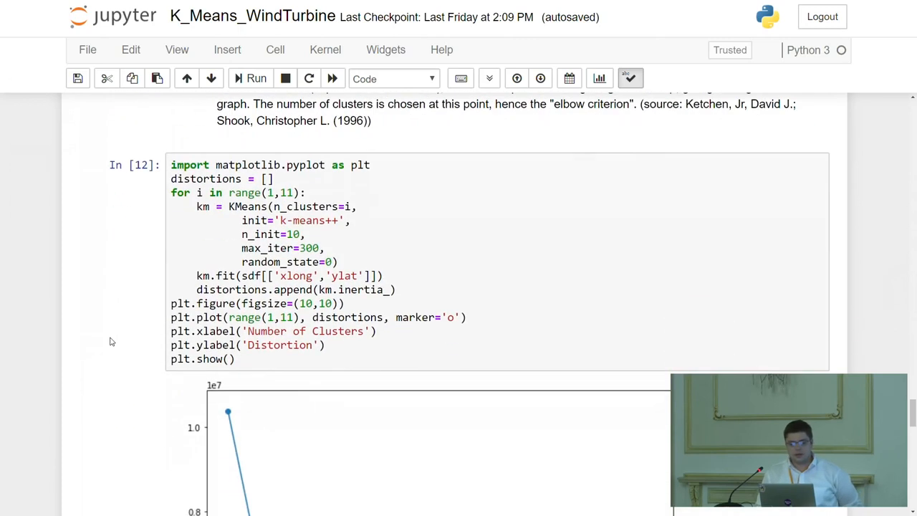
pyautogui.scroll(-3)
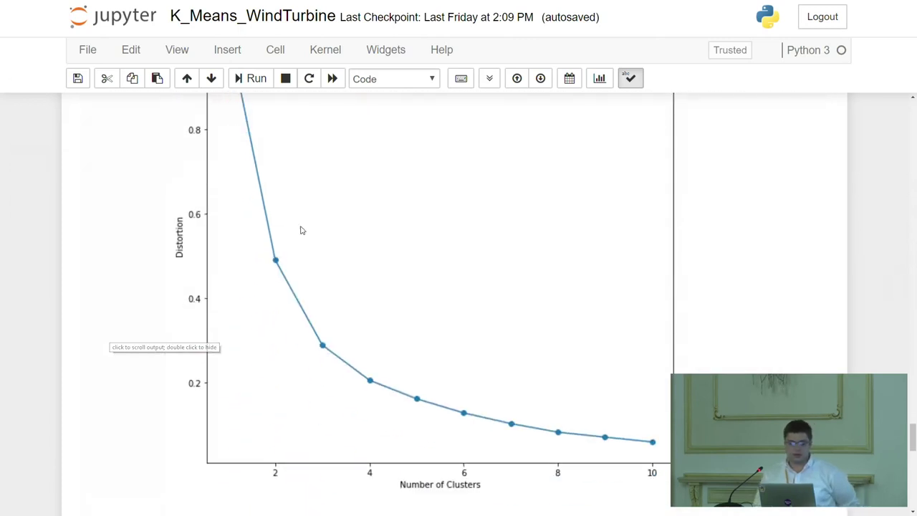
pyautogui.moveTo(533, 421)
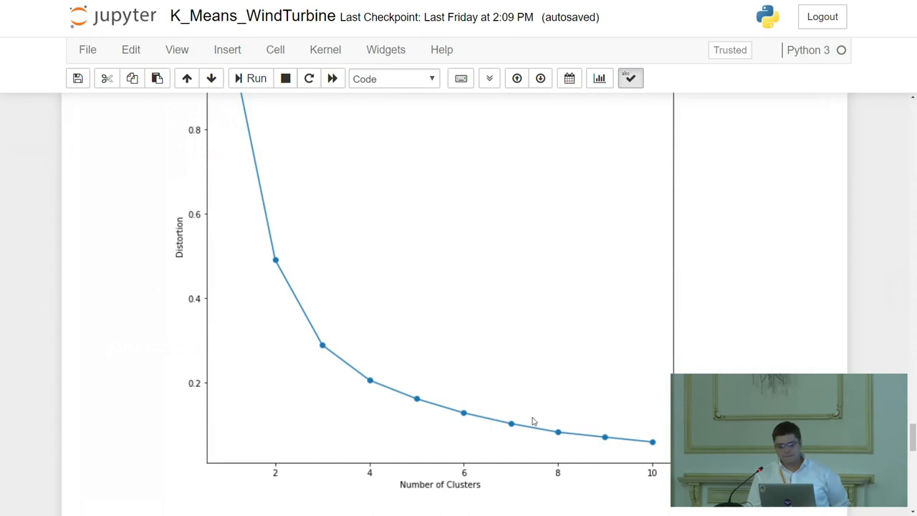
pyautogui.scroll(-3)
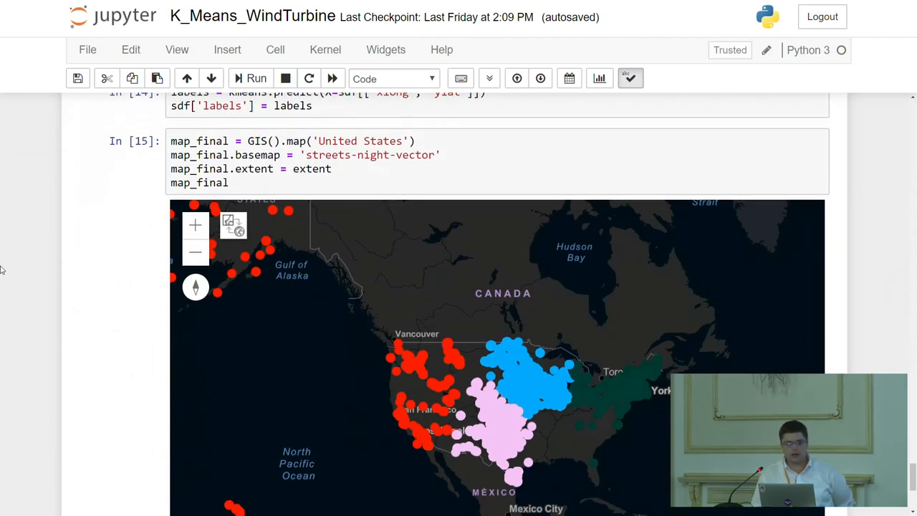
pyautogui.moveTo(9, 280)
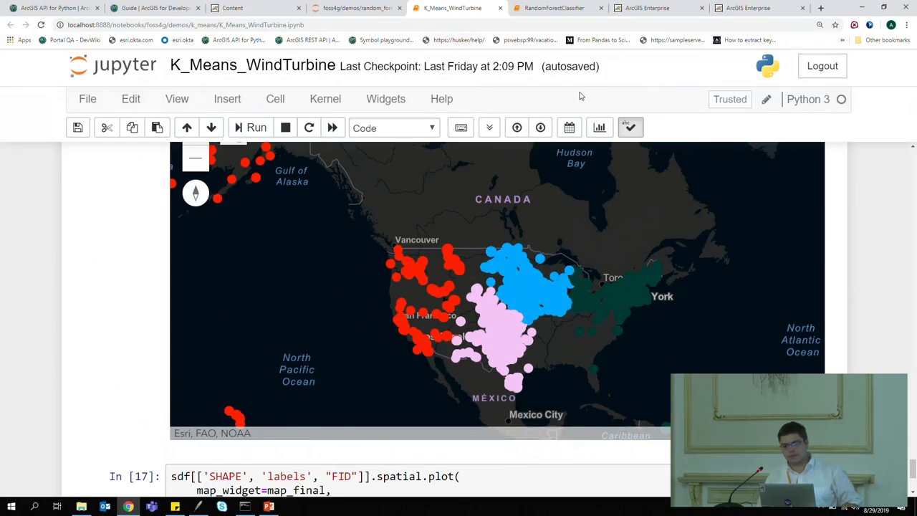
# Step: Switch to the RandomForestClassifier seagrass notebook and expand the introduction and Seagrass Importance headings
pyautogui.click(572, 8)
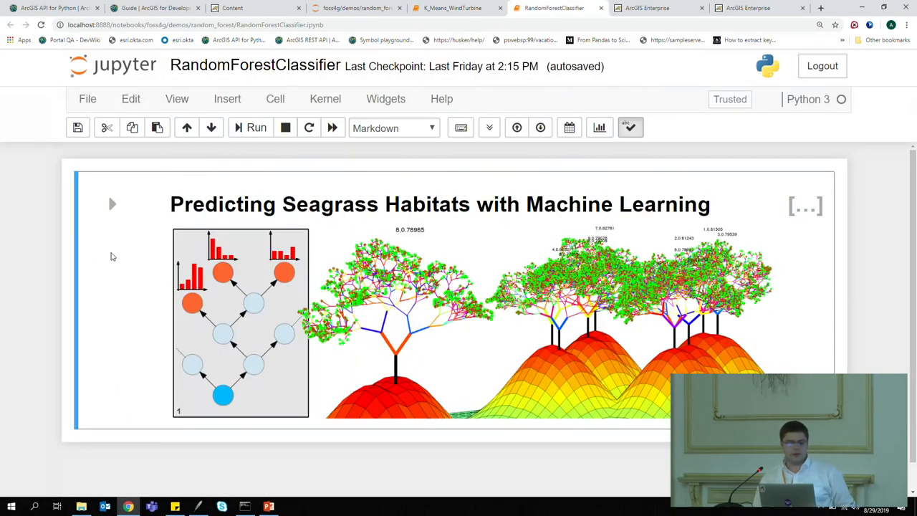
pyautogui.moveTo(118, 252)
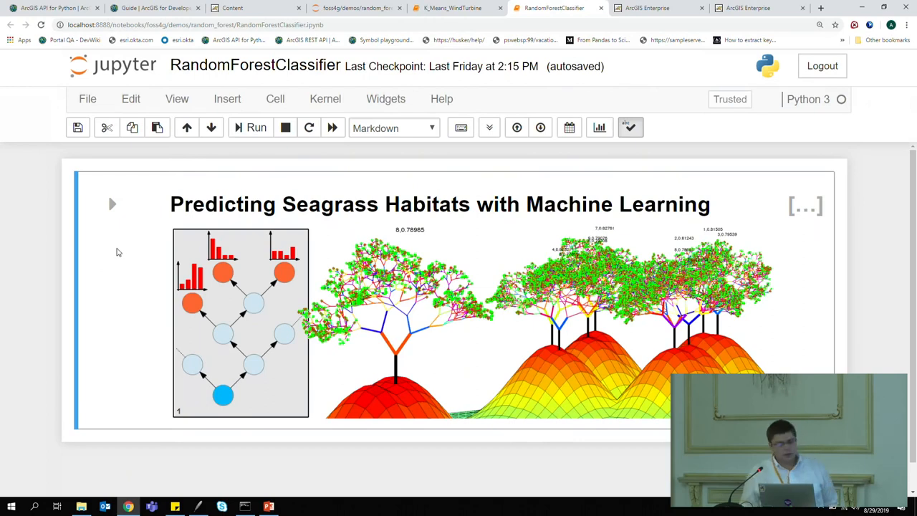
pyautogui.click(112, 204)
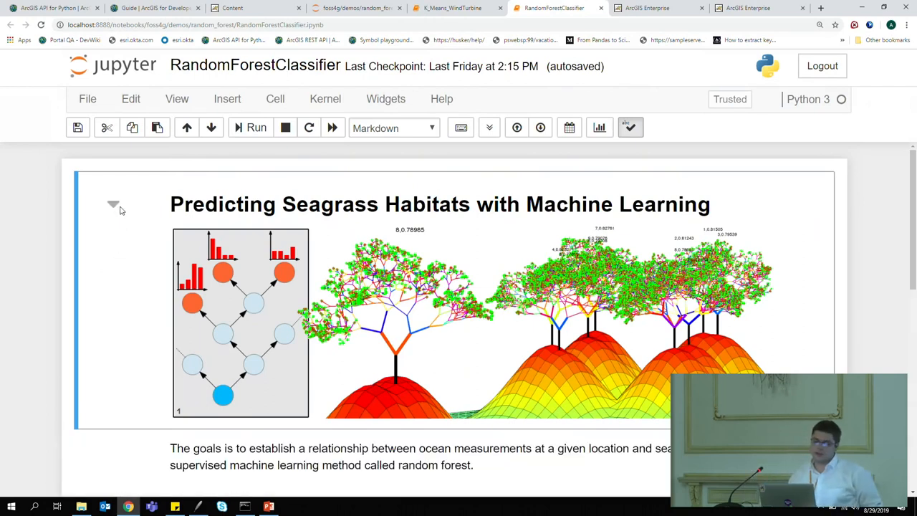
pyautogui.scroll(-3)
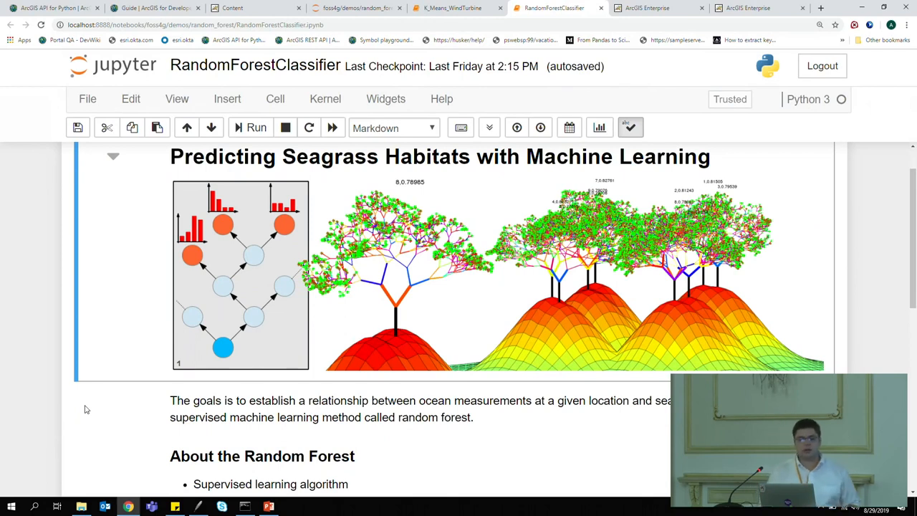
pyautogui.scroll(-3)
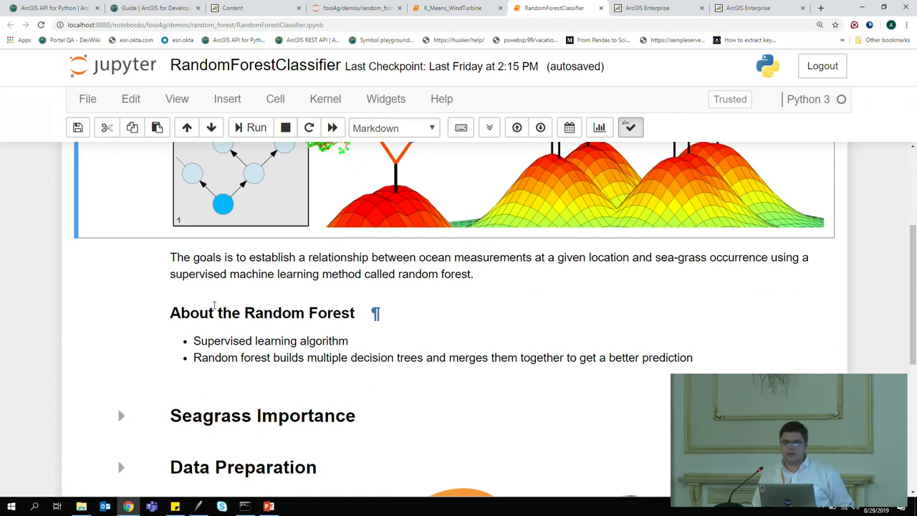
pyautogui.scroll(-3)
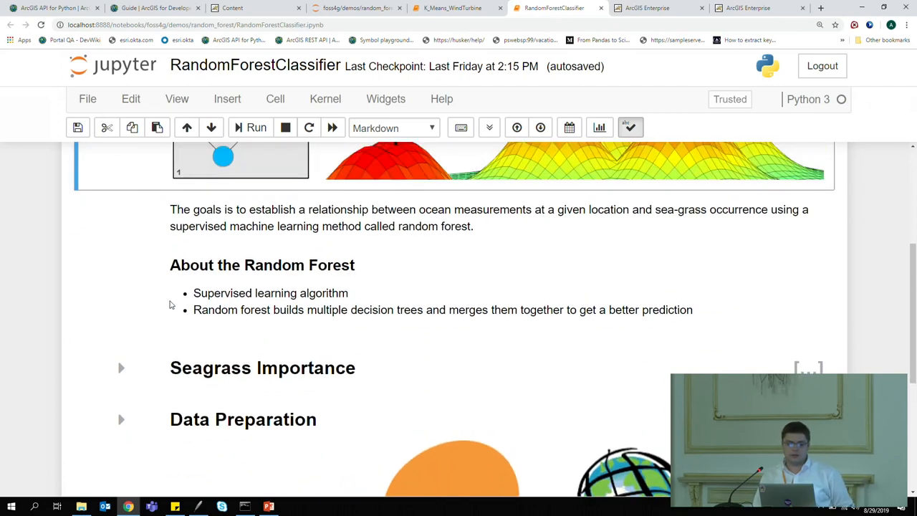
pyautogui.scroll(-3)
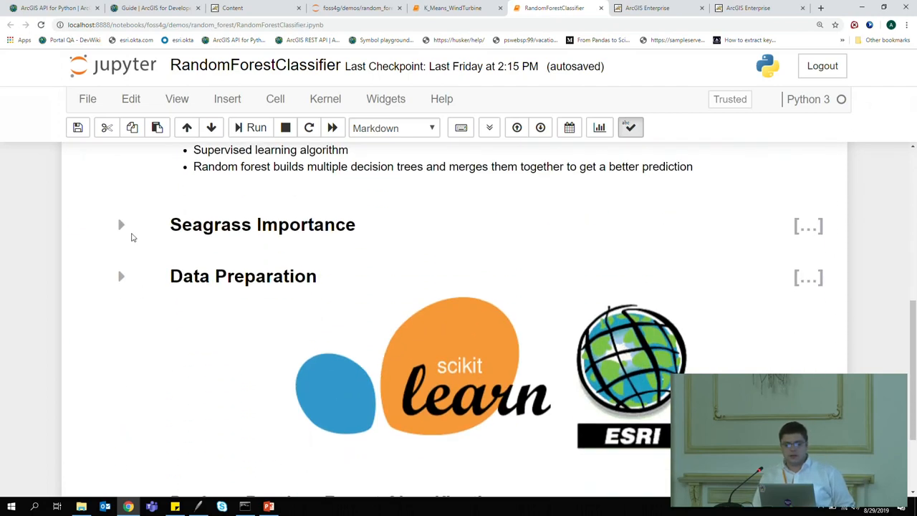
pyautogui.click(121, 224)
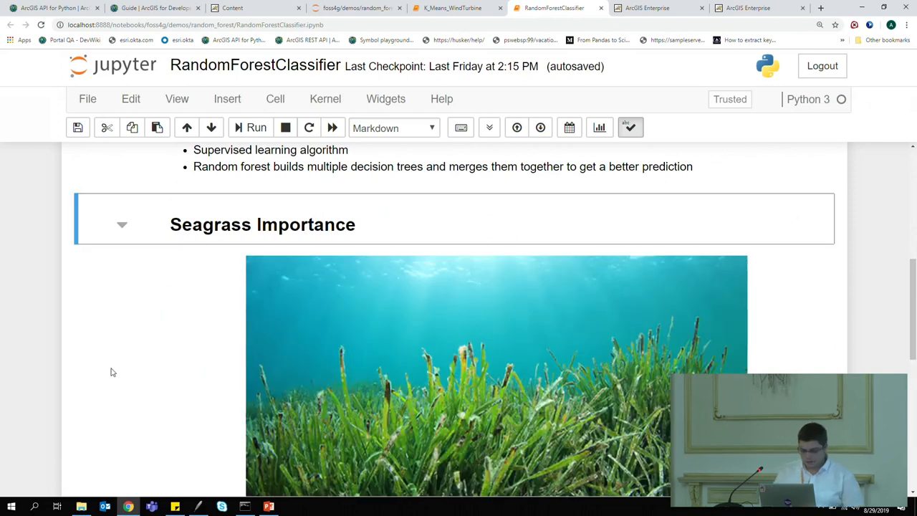
# Step: Return to full screen and scroll to the Data Preparation logos and Load the Data code
pyautogui.press('F11')
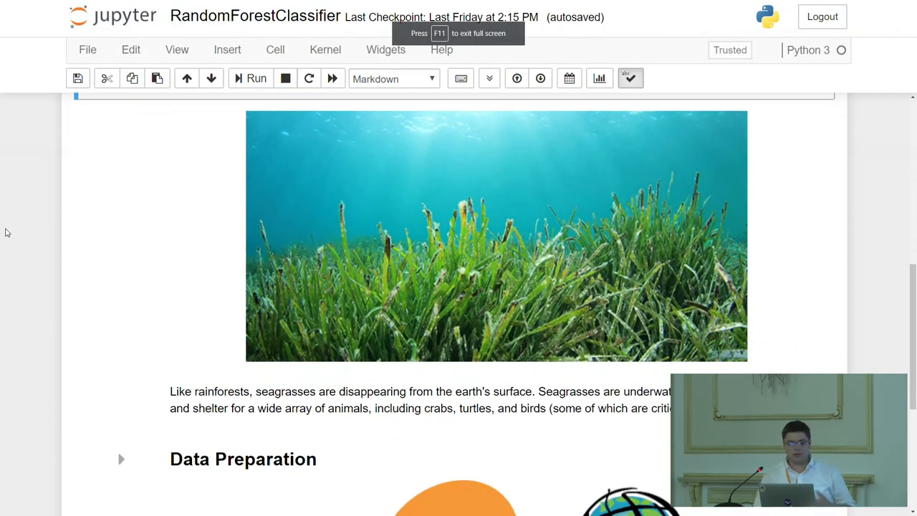
pyautogui.scroll(-3)
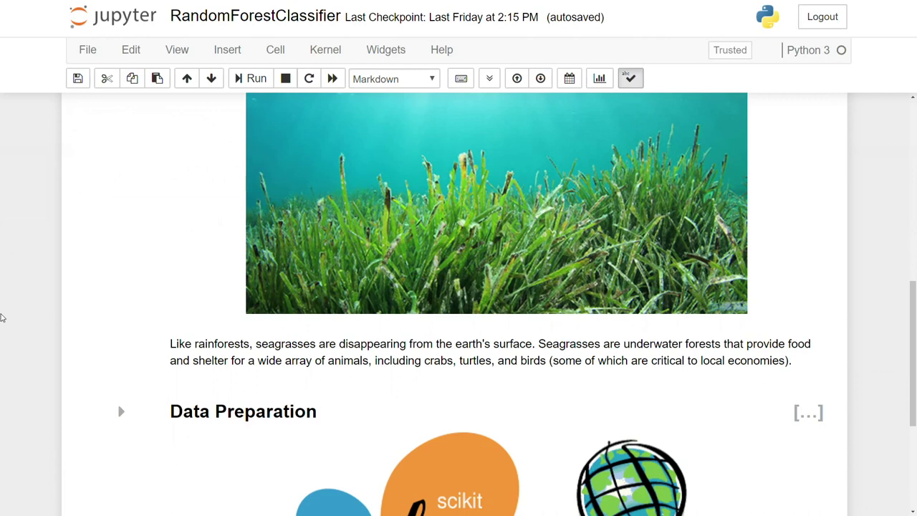
pyautogui.moveTo(98, 207)
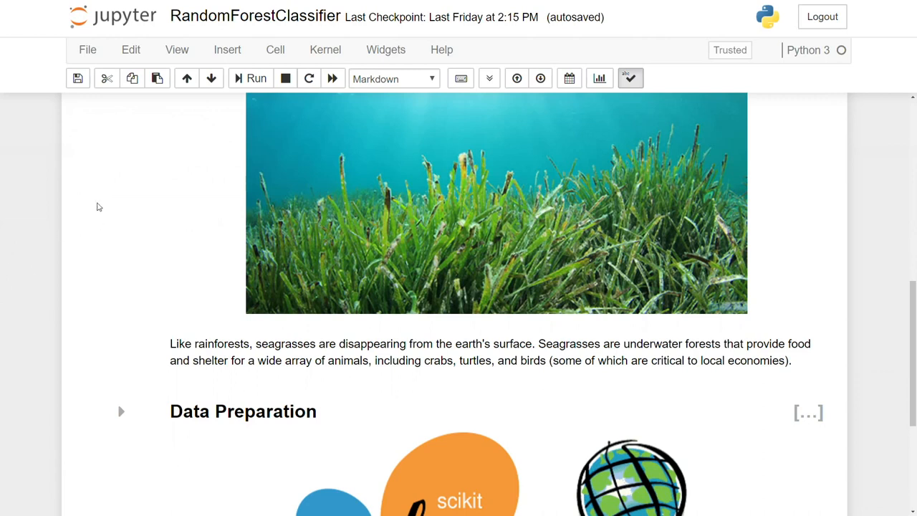
pyautogui.scroll(-3)
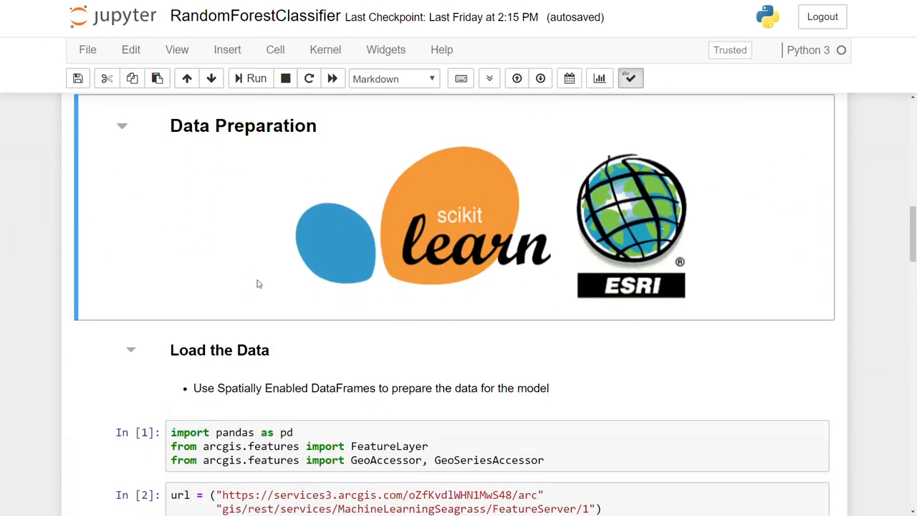
# Step: Scroll past the Obtain Columns cells and toggle Convert Categorical Data open and closed
pyautogui.scroll(-3)
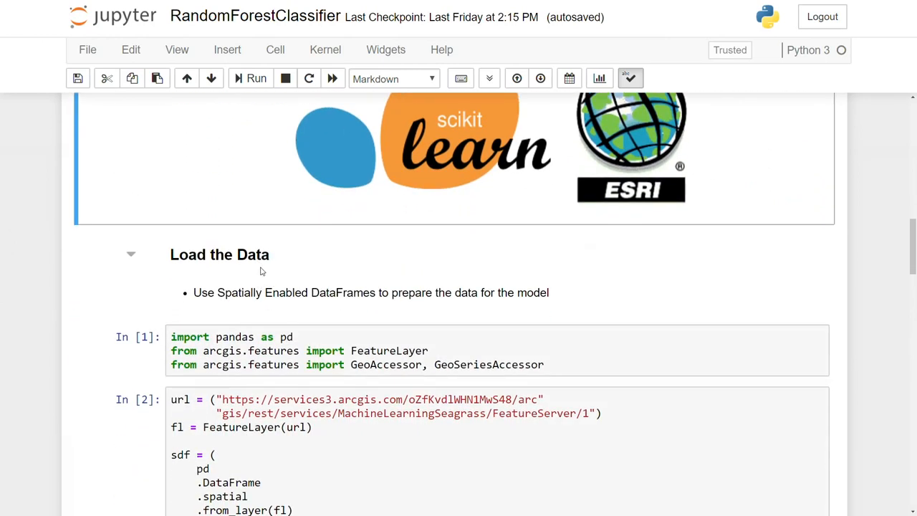
pyautogui.moveTo(257, 276)
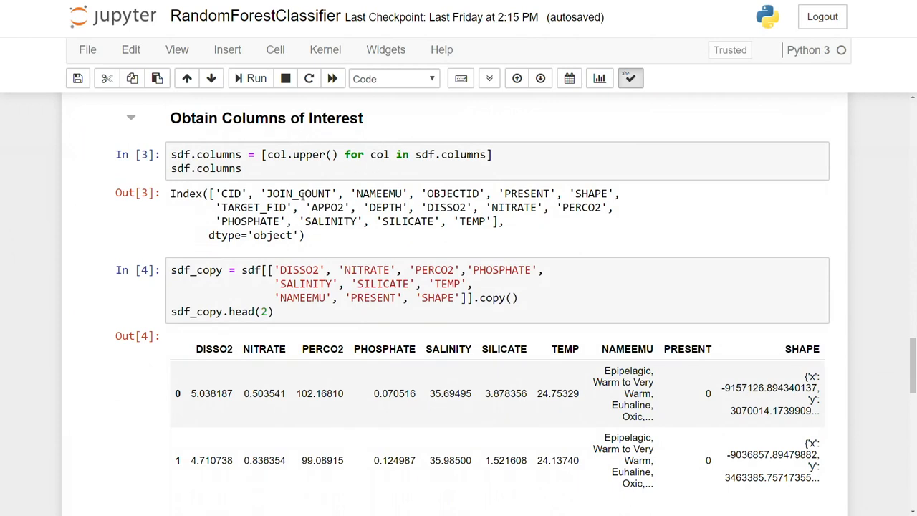
pyautogui.scroll(-3)
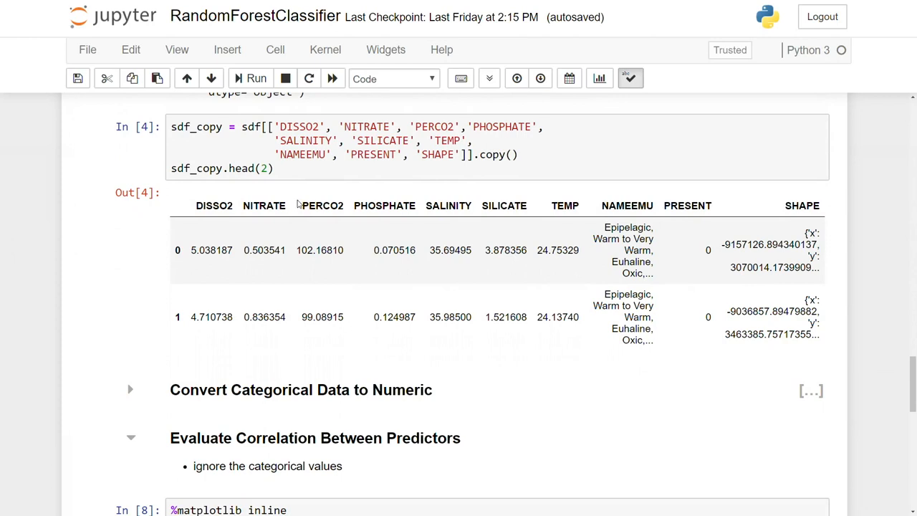
pyautogui.scroll(-3)
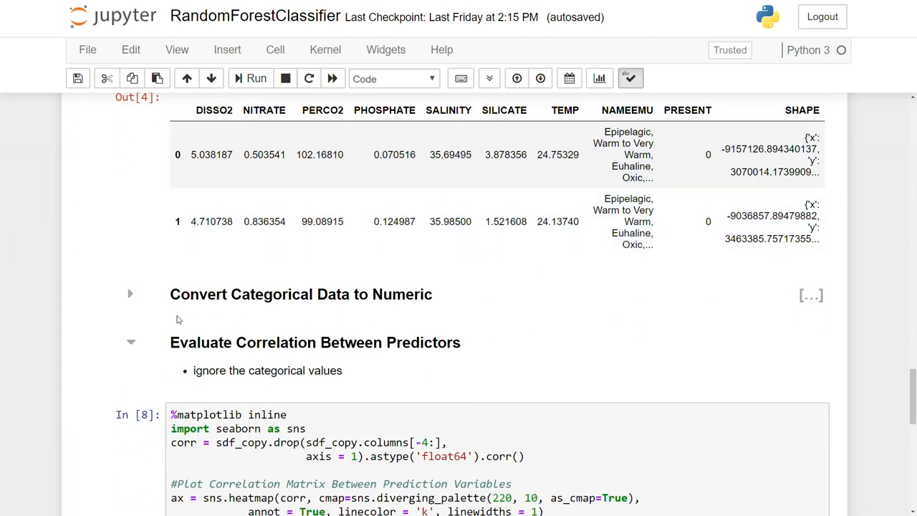
pyautogui.click(130, 294)
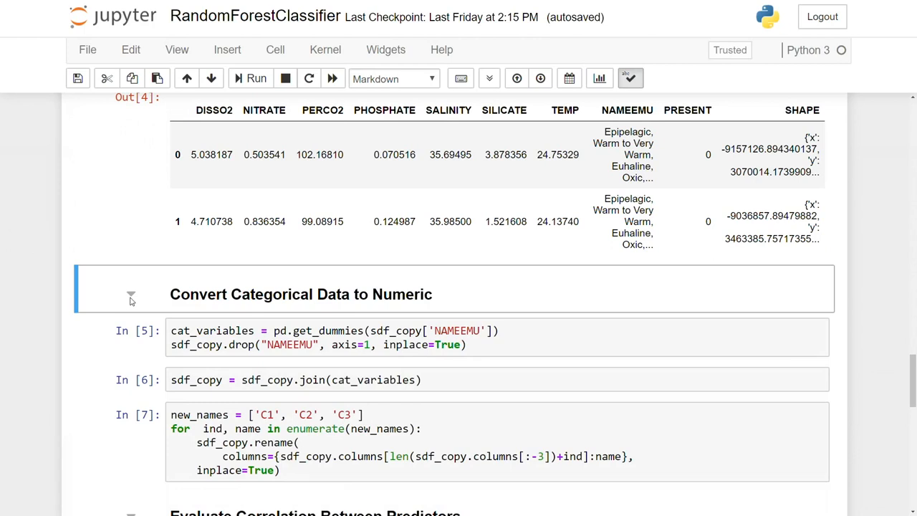
pyautogui.click(131, 296)
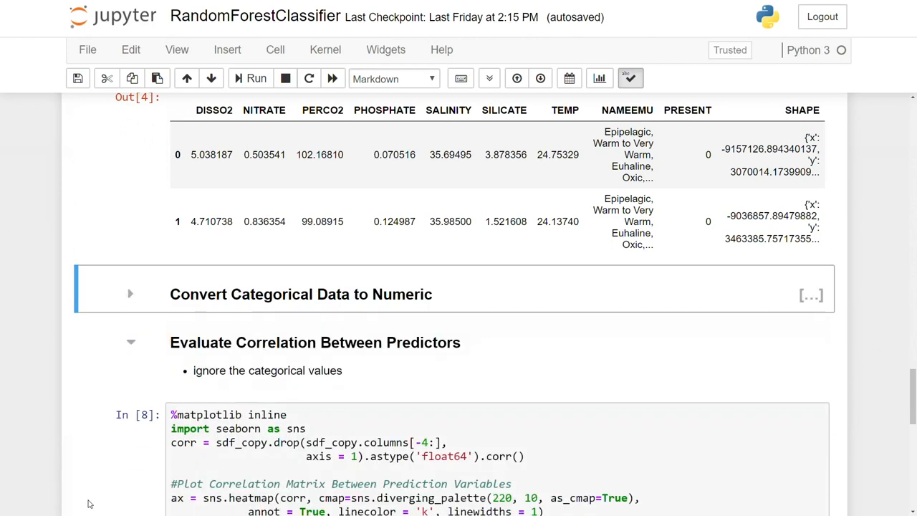
pyautogui.moveTo(255, 384)
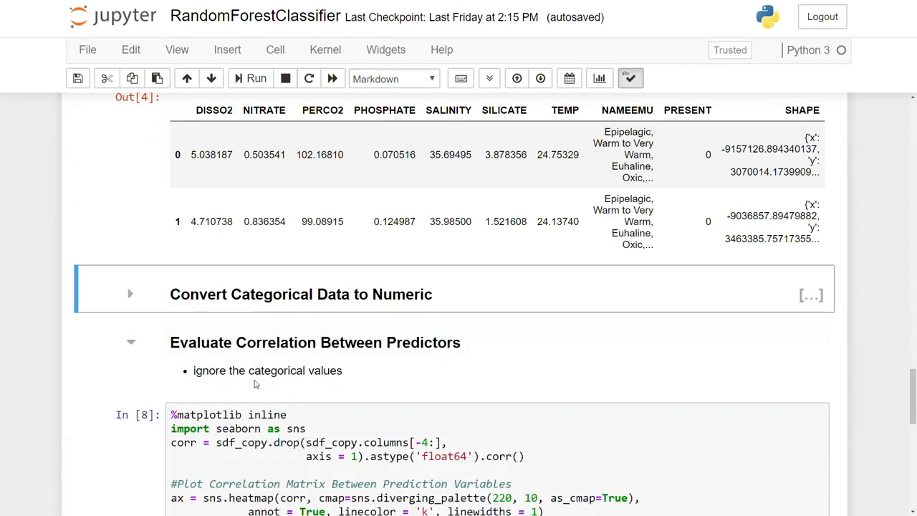
pyautogui.moveTo(245, 382)
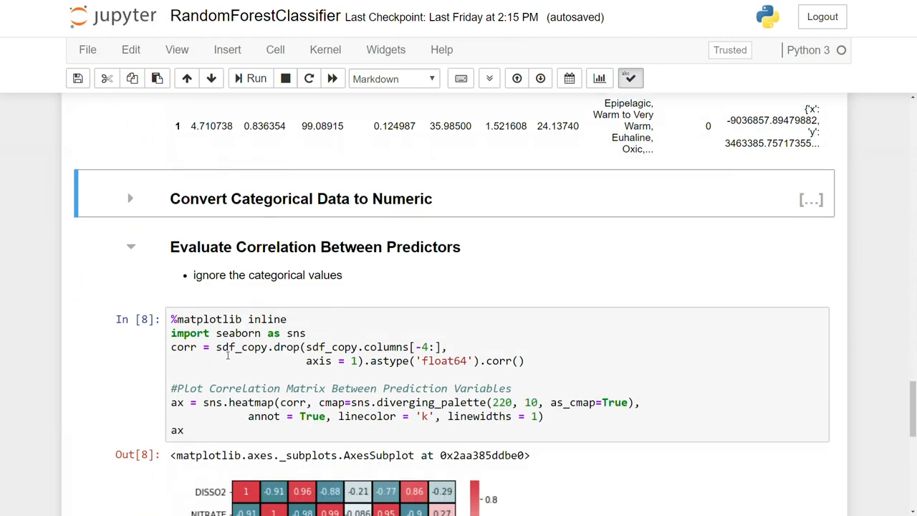
# Step: Scroll to the predictor correlation heatmap and the 15000/85000 train/test split output
pyautogui.scroll(-3)
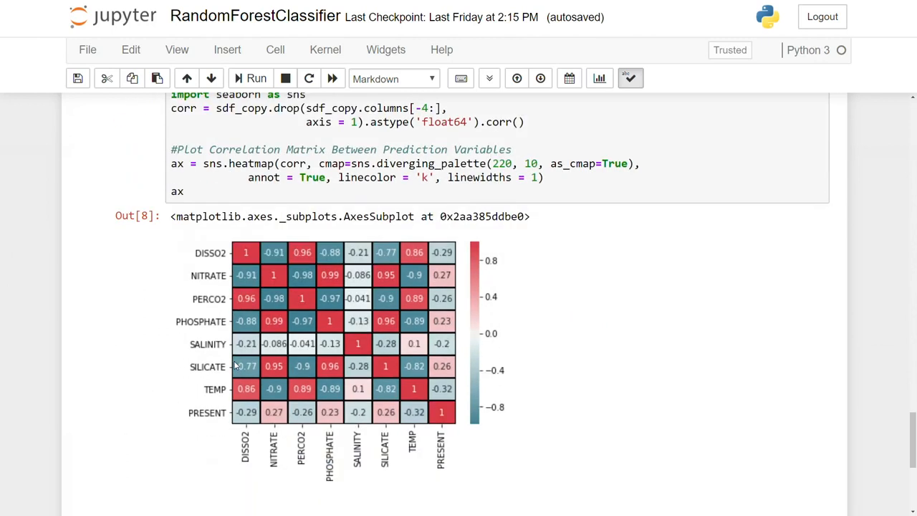
pyautogui.scroll(-3)
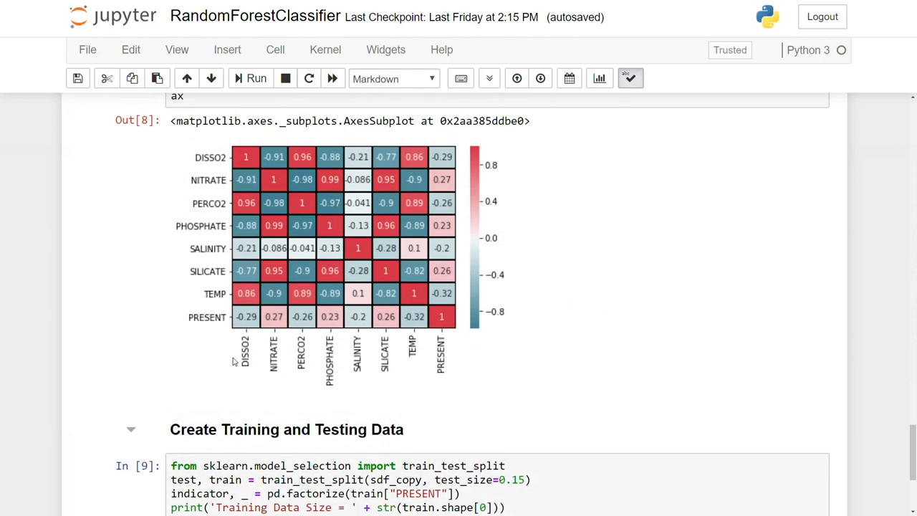
pyautogui.scroll(-3)
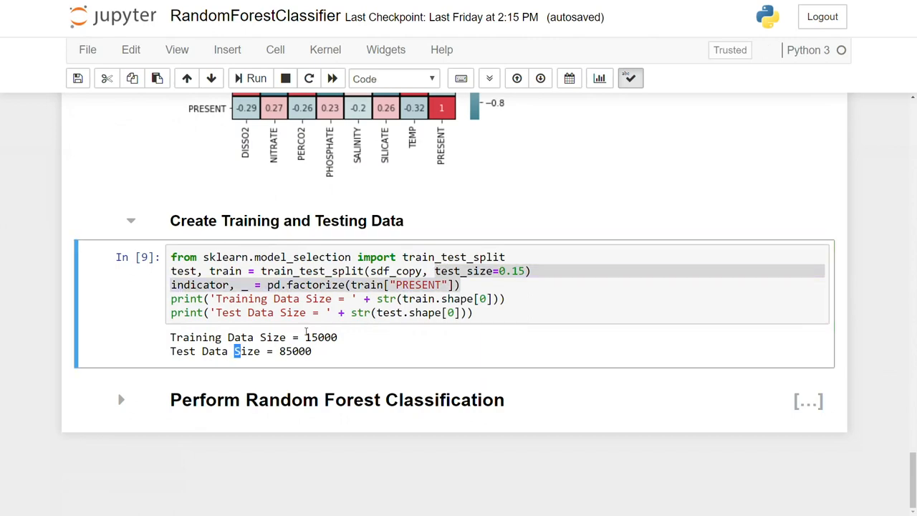
# Step: Highlight the 85000 test size value and scroll toward the 500-estimator classifier code
pyautogui.doubleClick(320, 337)
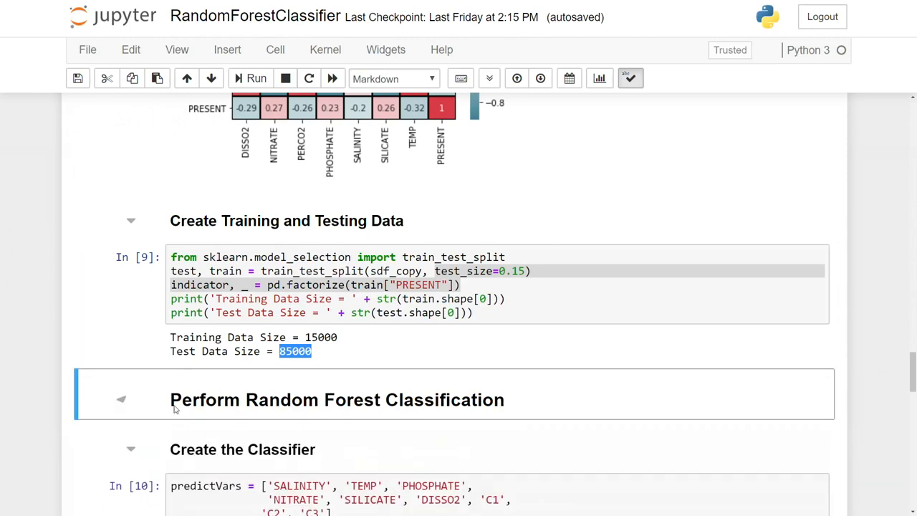
pyautogui.scroll(-3)
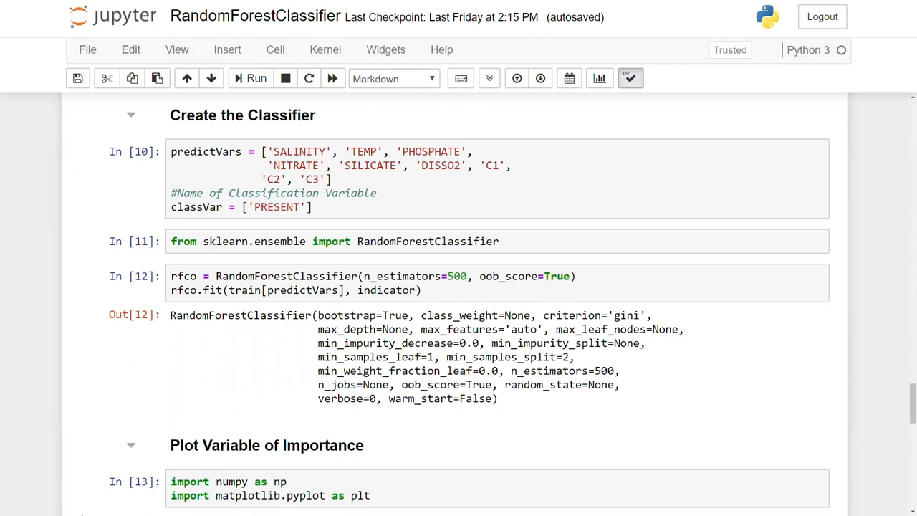
pyautogui.moveTo(21, 491)
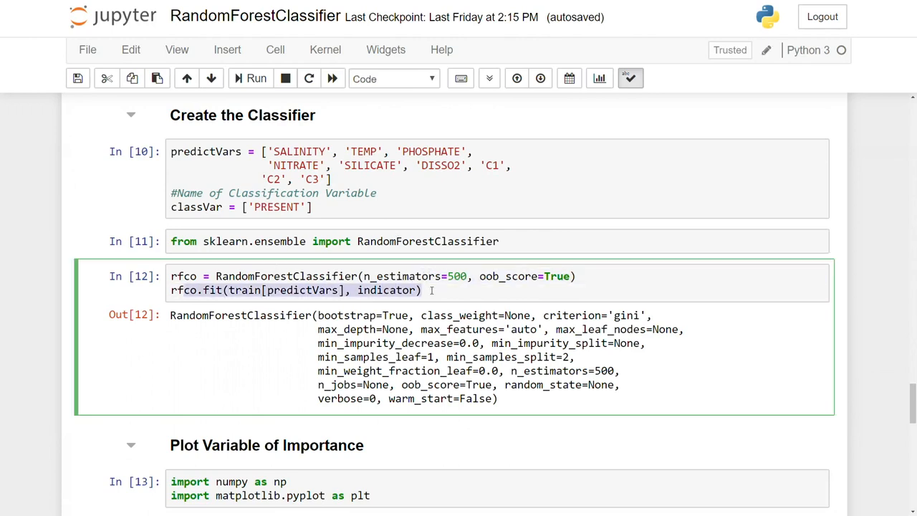
# Step: Scroll past the DISSO2-led Variable Importance chart to the seagrass test-set predictions
pyautogui.scroll(-3)
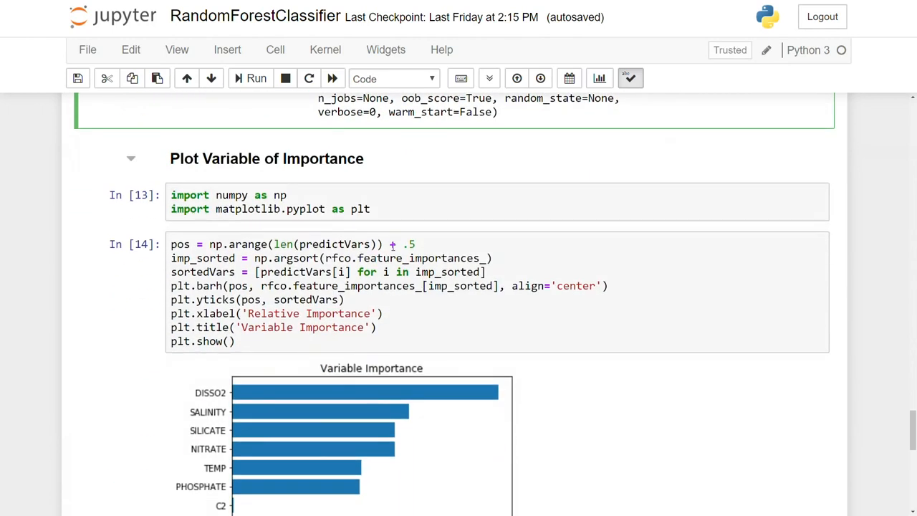
pyautogui.scroll(-3)
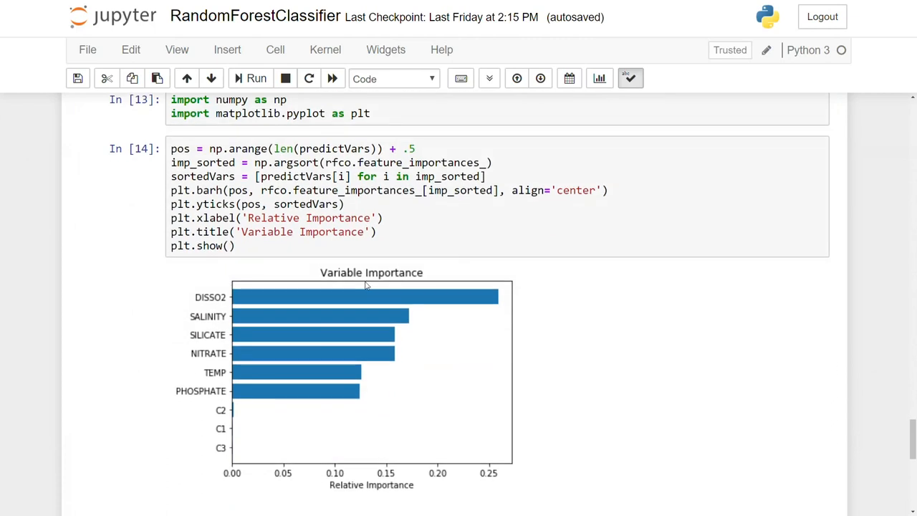
pyautogui.moveTo(293, 395)
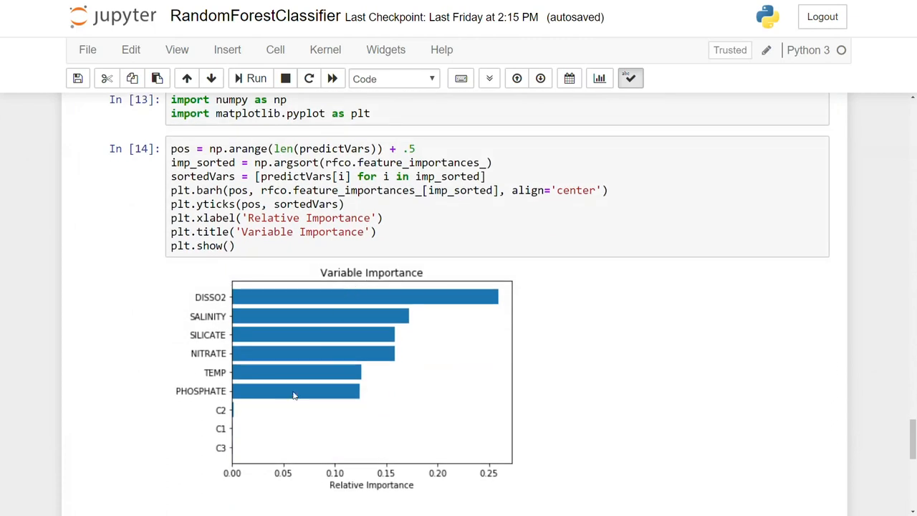
pyautogui.moveTo(225, 428)
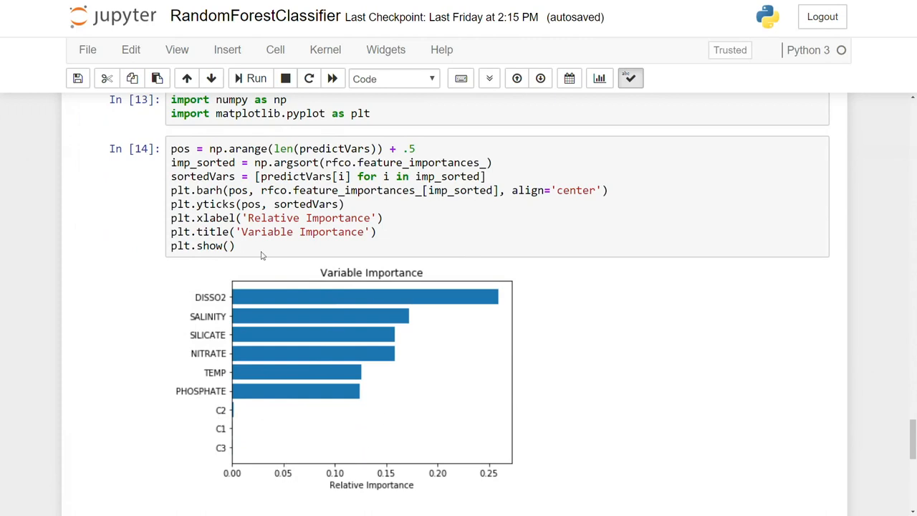
pyautogui.scroll(-3)
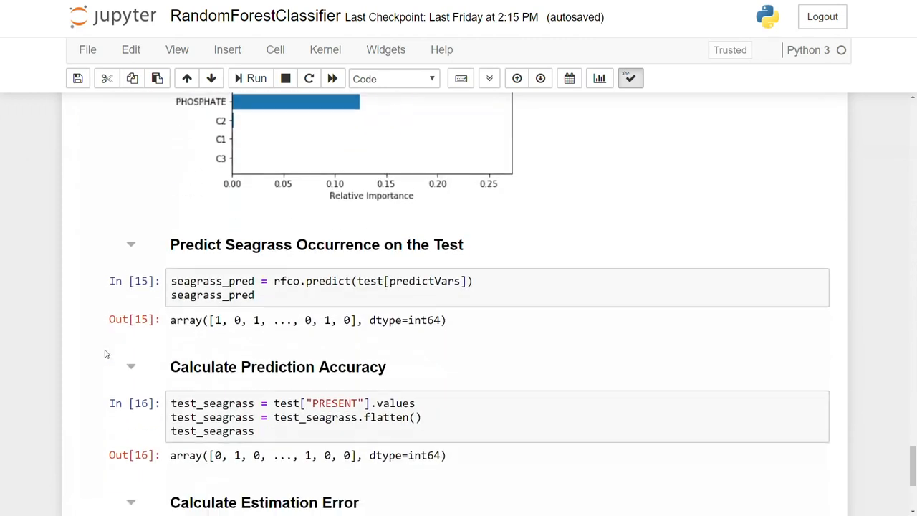
# Step: Scroll to Calculate Estimation Error and select the 61.42% accuracy output line
pyautogui.scroll(-3)
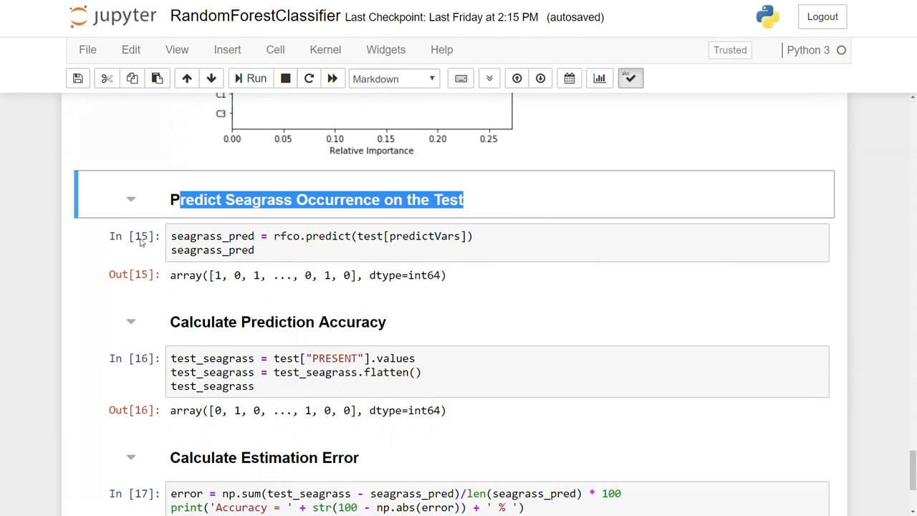
pyautogui.click(277, 322)
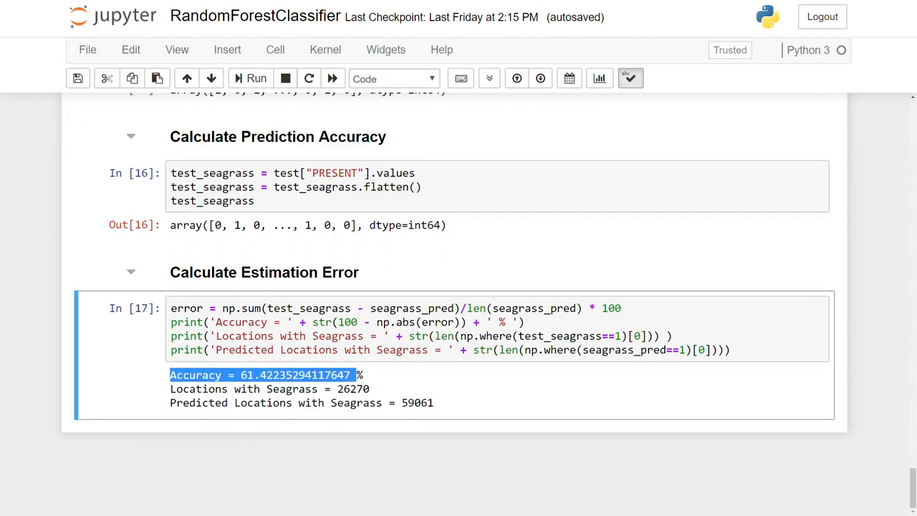
pyautogui.moveTo(317, 435)
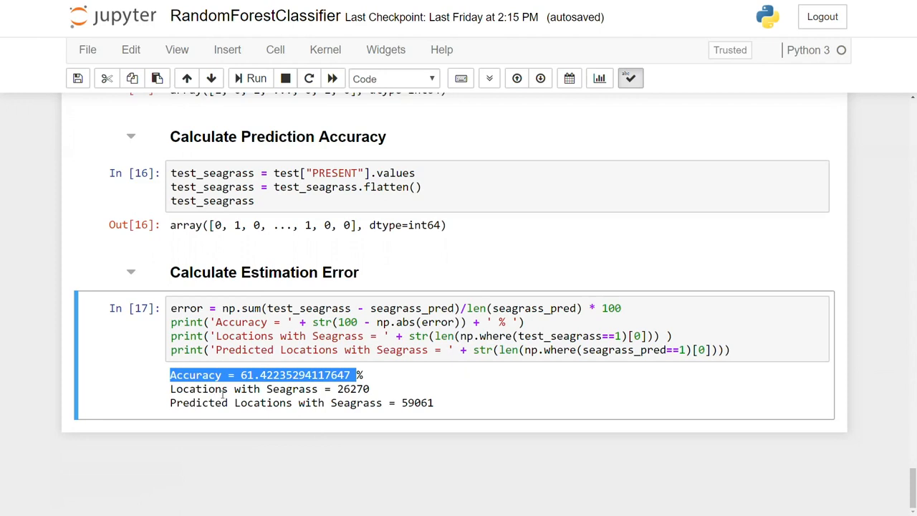
pyautogui.moveTo(229, 388)
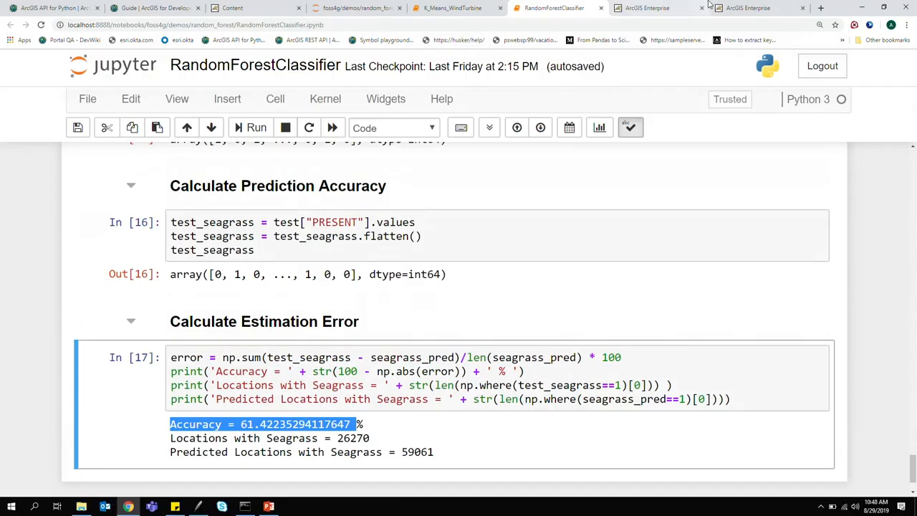
# Step: Switch to the Land Use/Land Cover notebook and scroll to the World Imagery and Kent County training layers
pyautogui.click(654, 8)
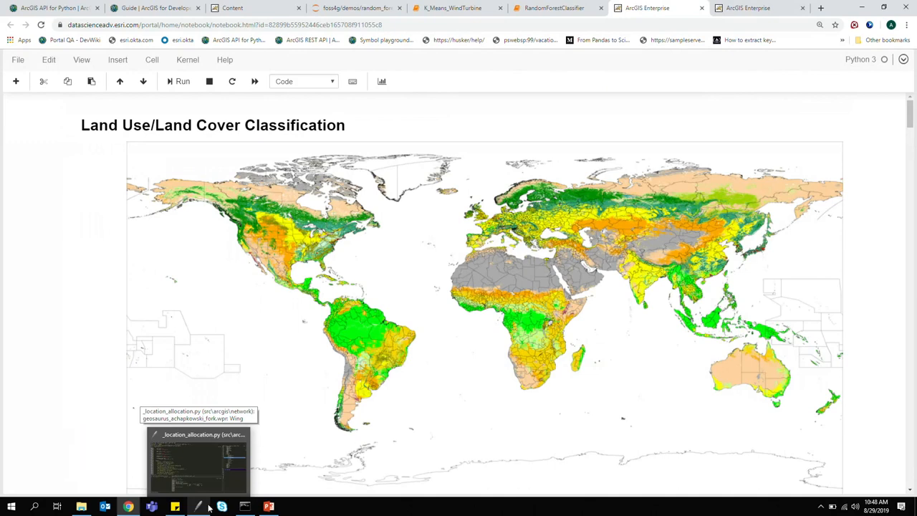
pyautogui.scroll(-3)
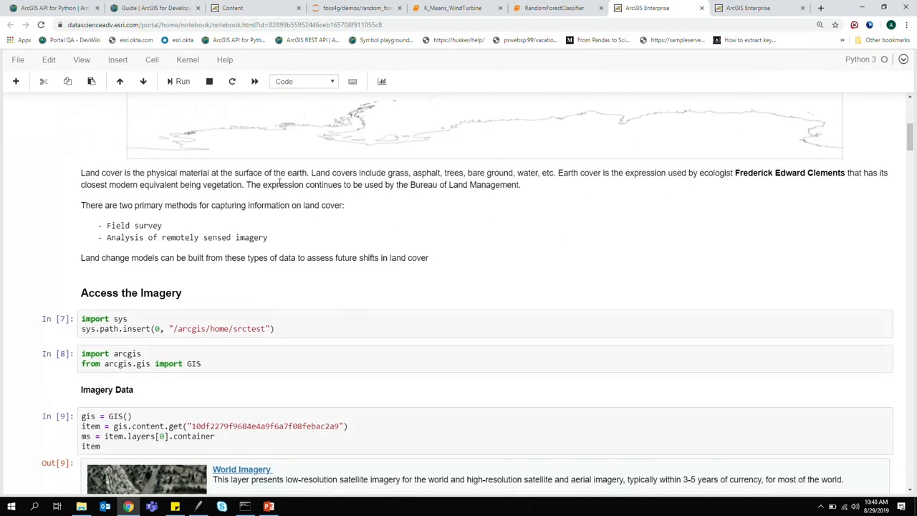
pyautogui.scroll(-3)
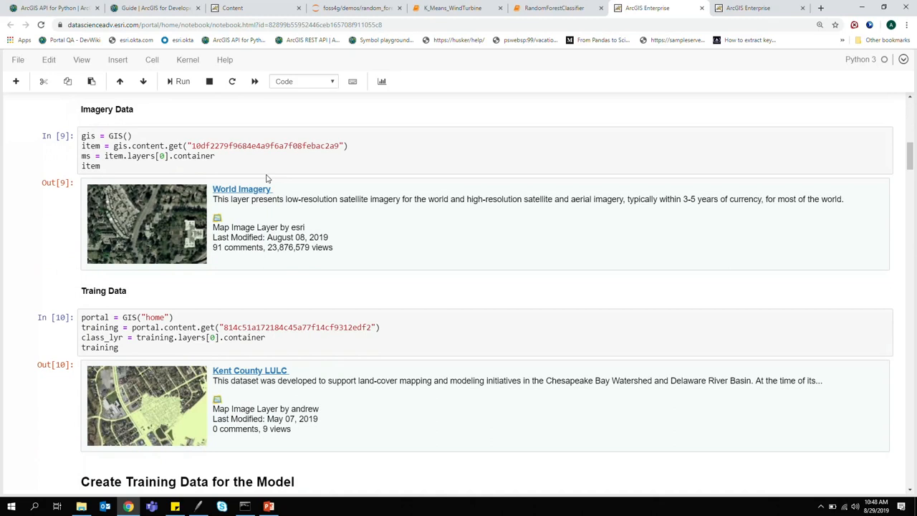
pyautogui.moveTo(208, 403)
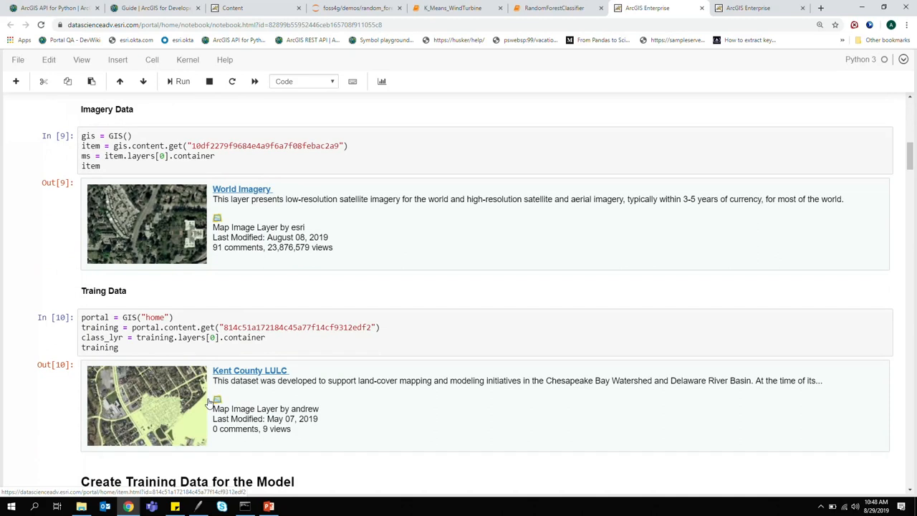
pyautogui.moveTo(371, 306)
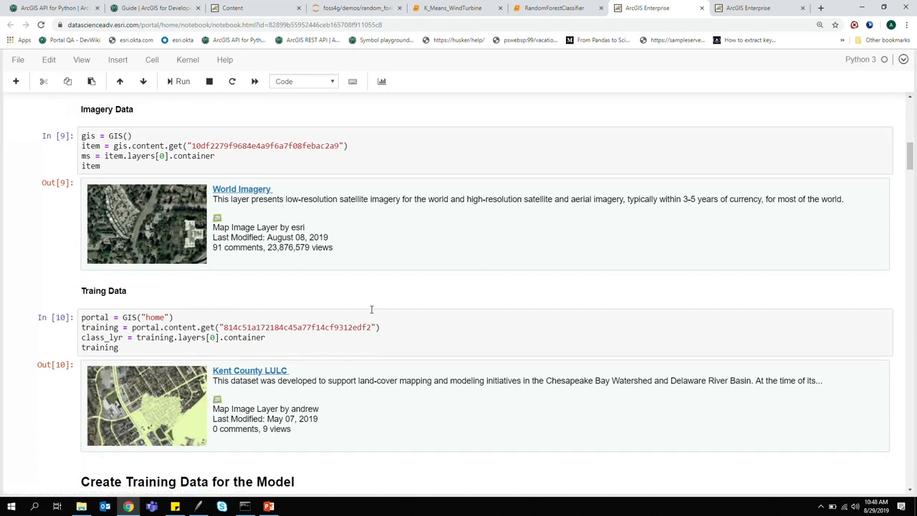
pyautogui.scroll(-3)
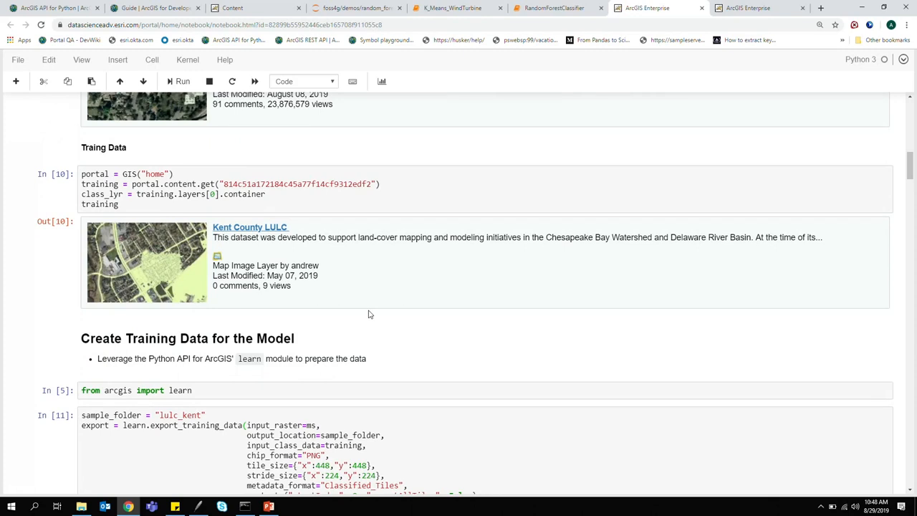
pyautogui.scroll(-3)
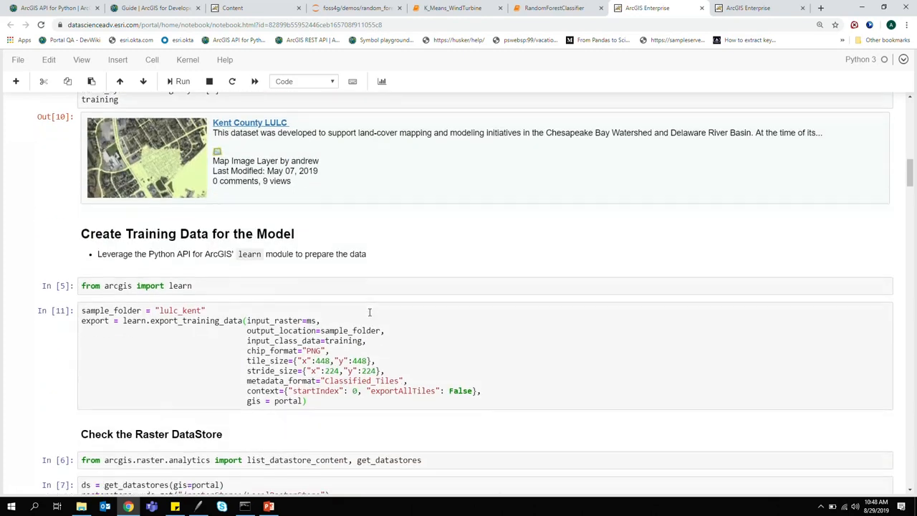
pyautogui.scroll(-3)
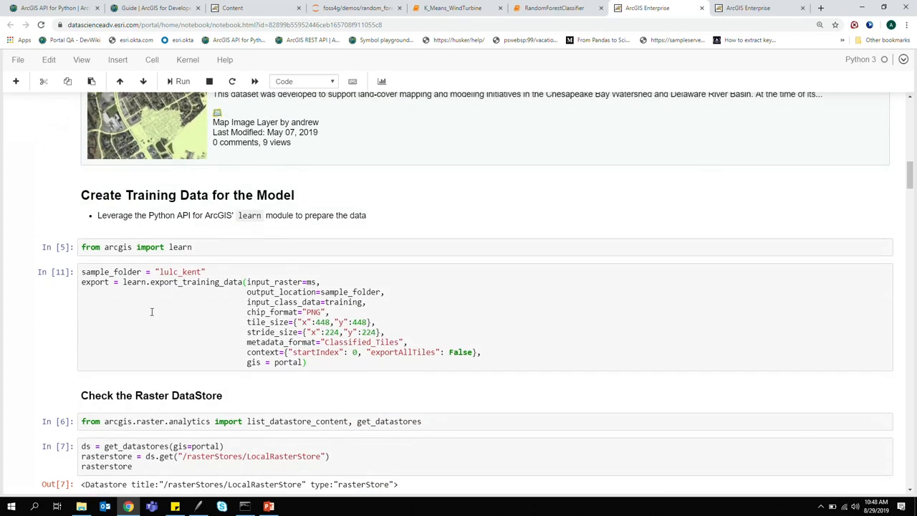
pyautogui.scroll(-3)
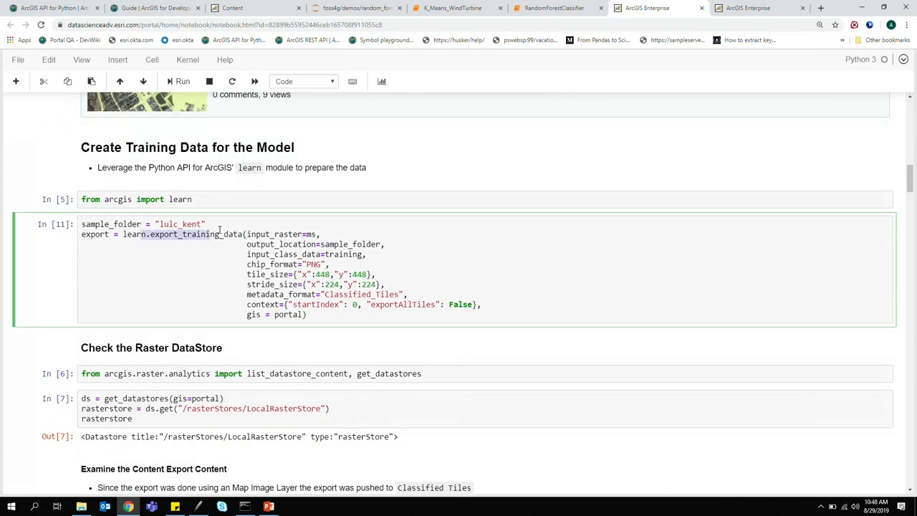
pyautogui.scroll(-3)
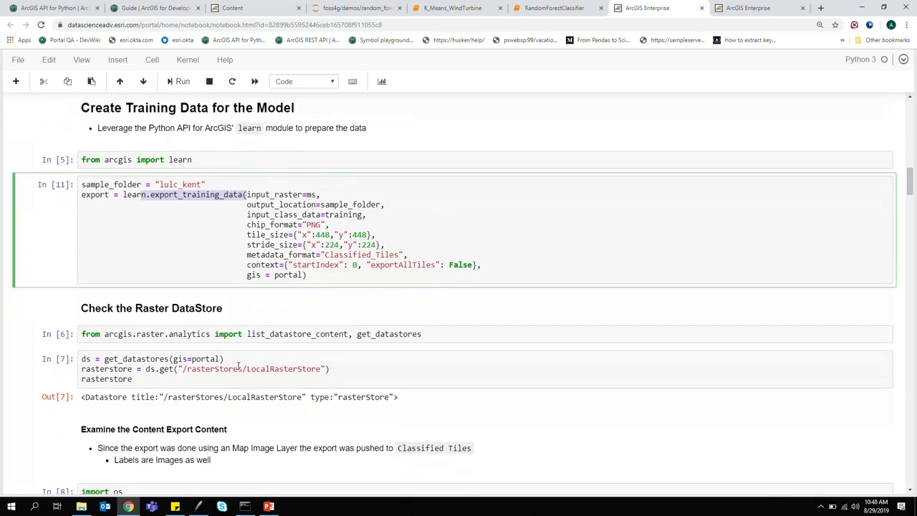
pyautogui.scroll(-3)
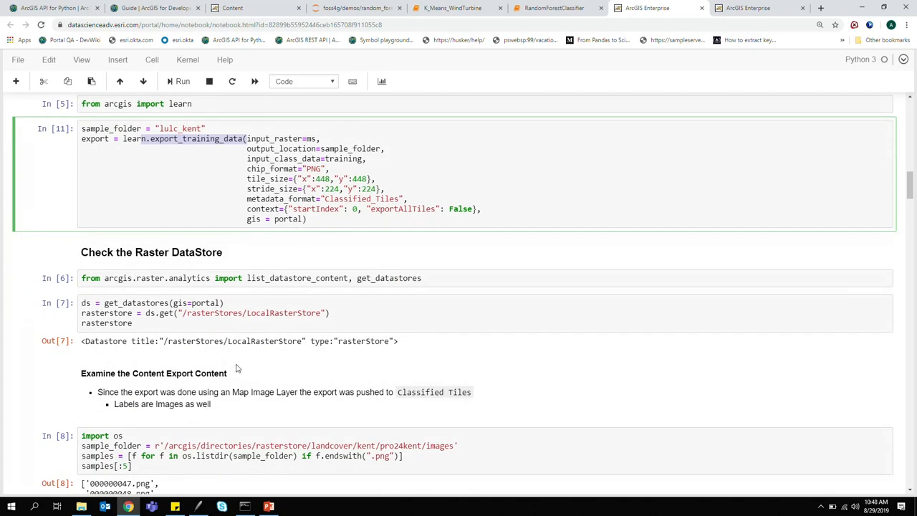
pyautogui.scroll(-3)
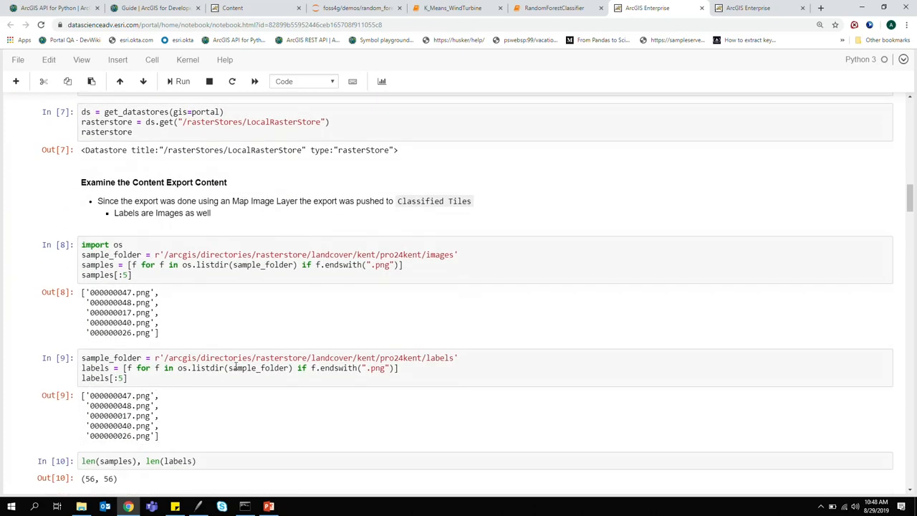
pyautogui.scroll(-3)
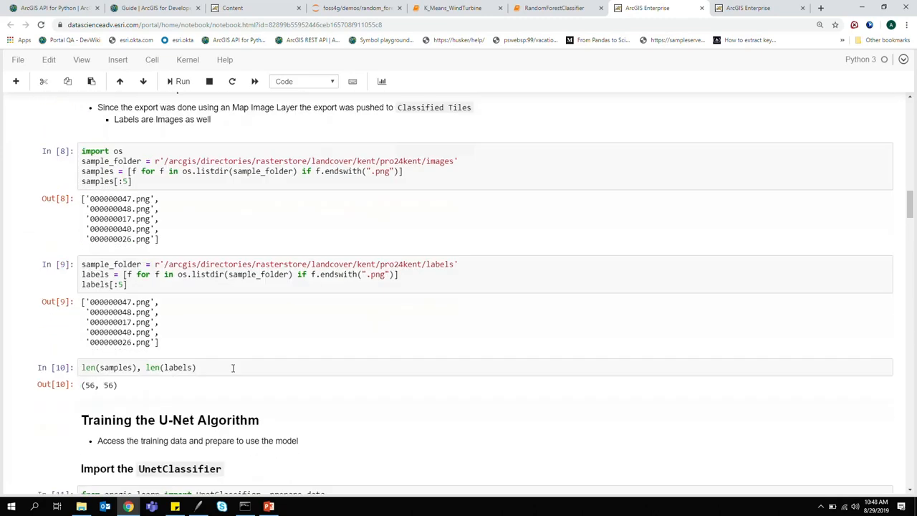
pyautogui.scroll(3)
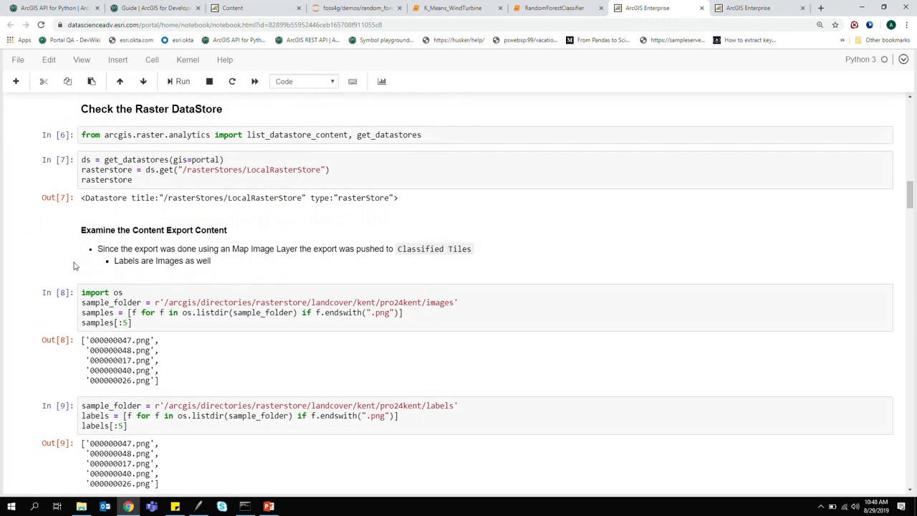
pyautogui.moveTo(81, 263)
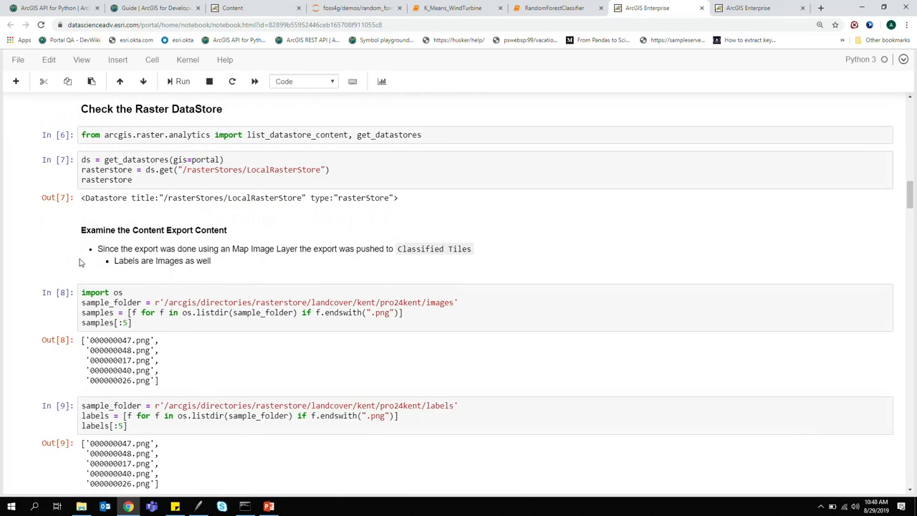
pyautogui.scroll(-3)
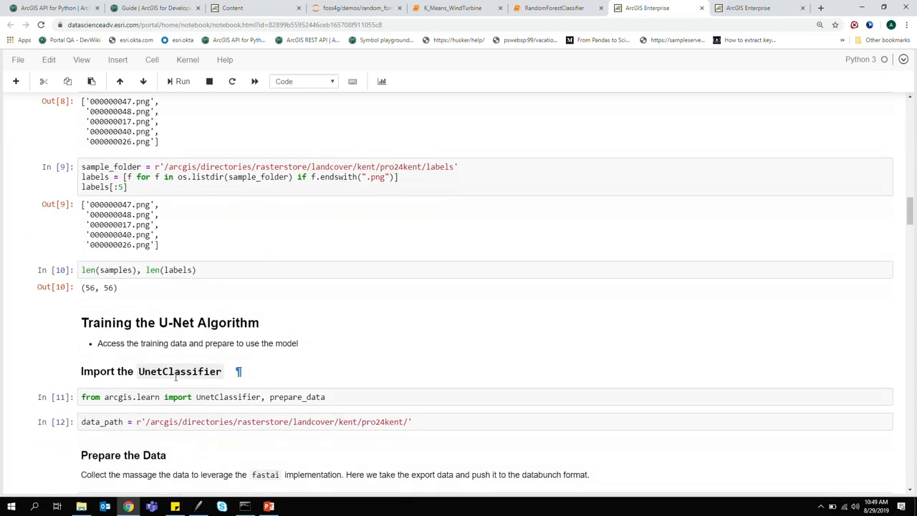
pyautogui.scroll(-3)
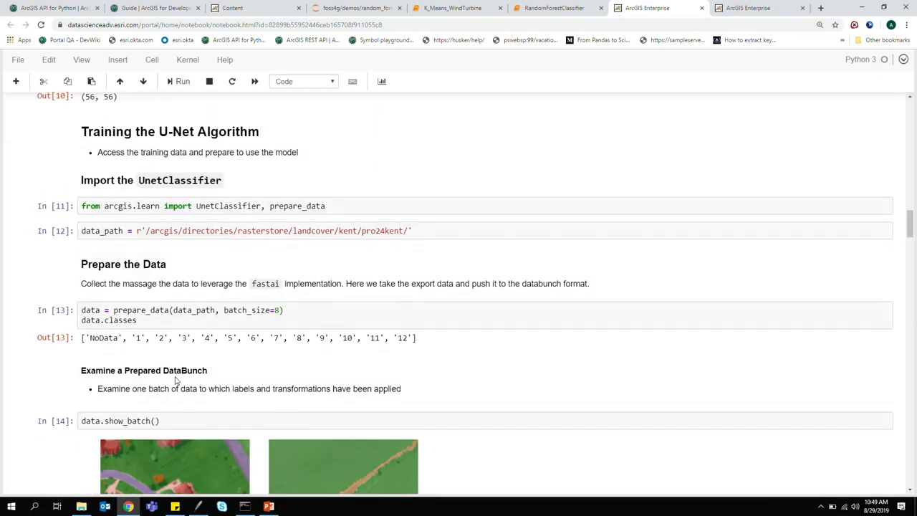
pyautogui.moveTo(200, 401)
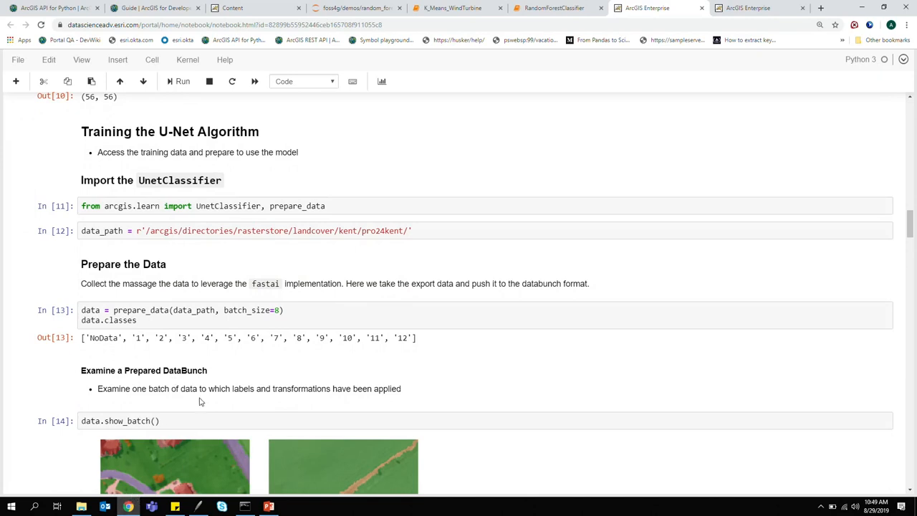
pyautogui.moveTo(298, 251)
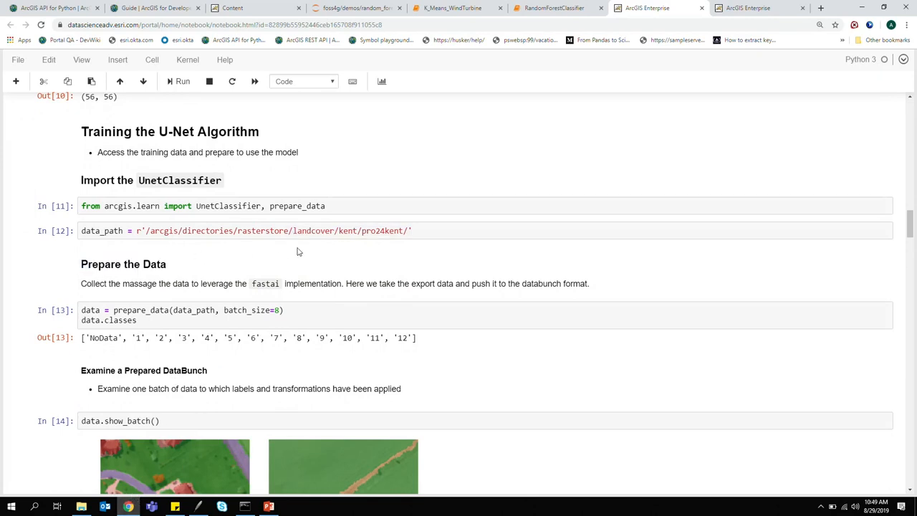
pyautogui.click(123, 263)
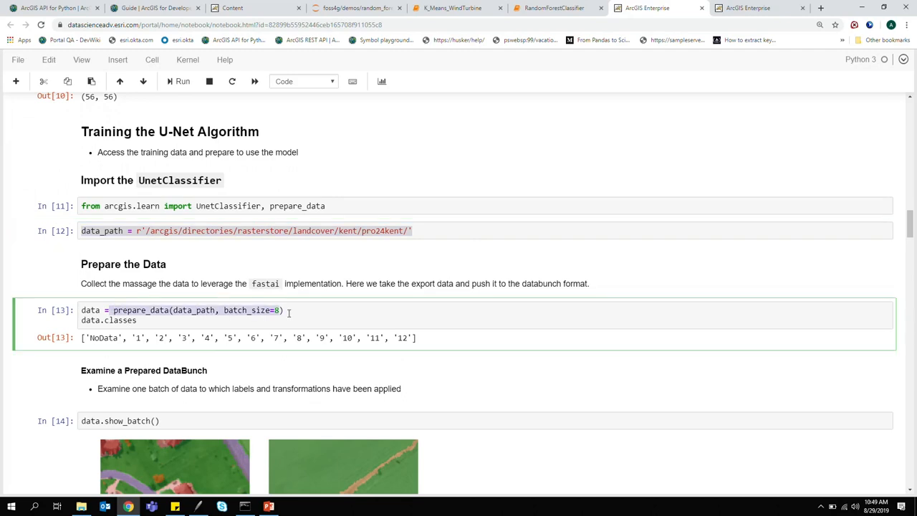
pyautogui.scroll(-3)
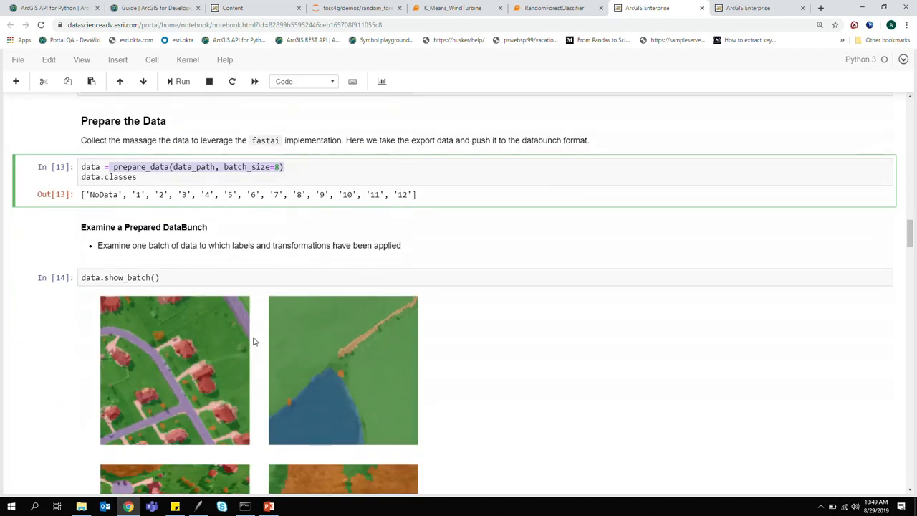
pyautogui.scroll(-3)
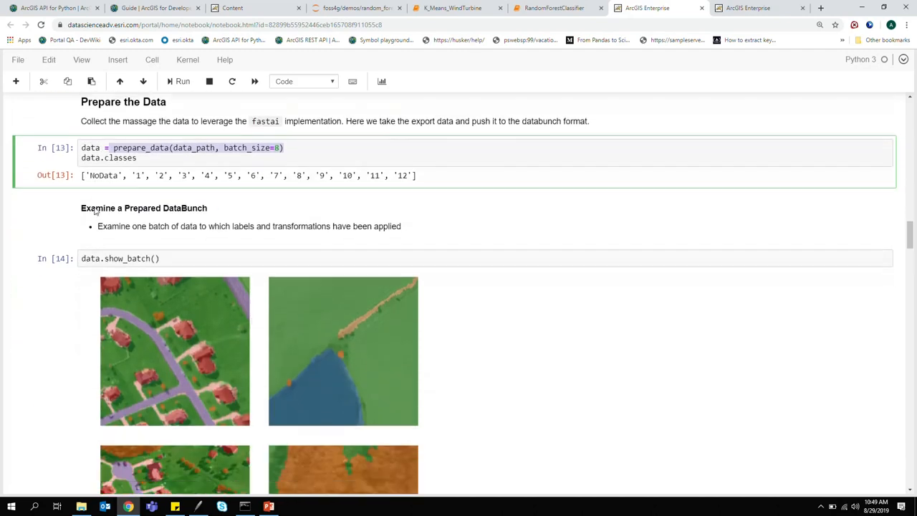
pyautogui.scroll(-3)
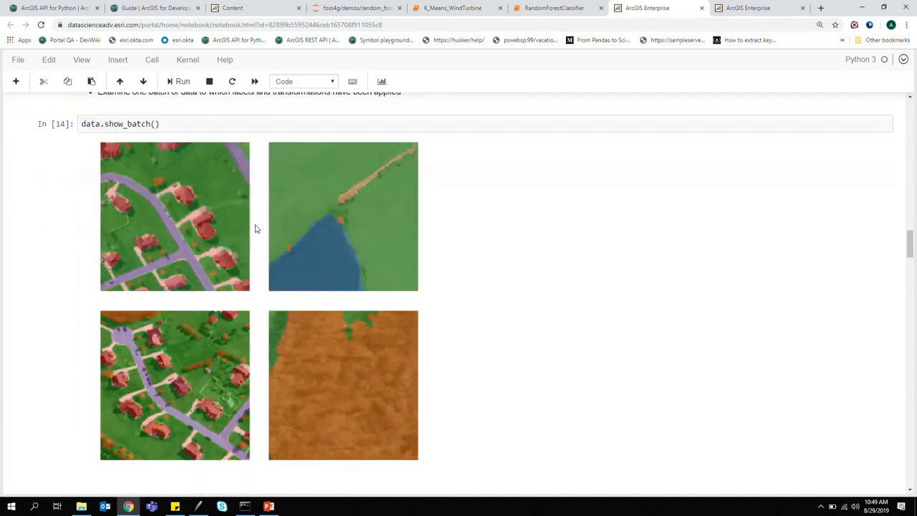
pyautogui.scroll(-3)
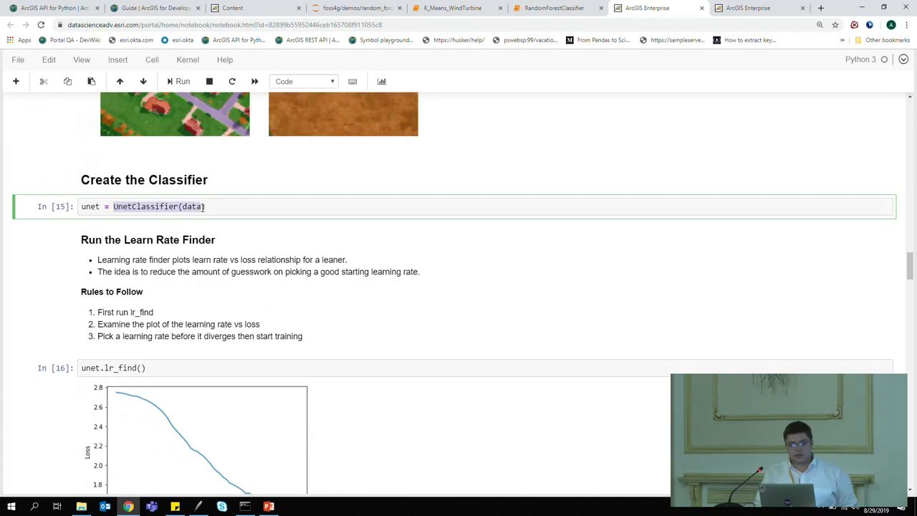
# Step: Scroll past the lr_find plot to the 10-epoch unet.fit table reaching about 0.879 accuracy
pyautogui.scroll(-3)
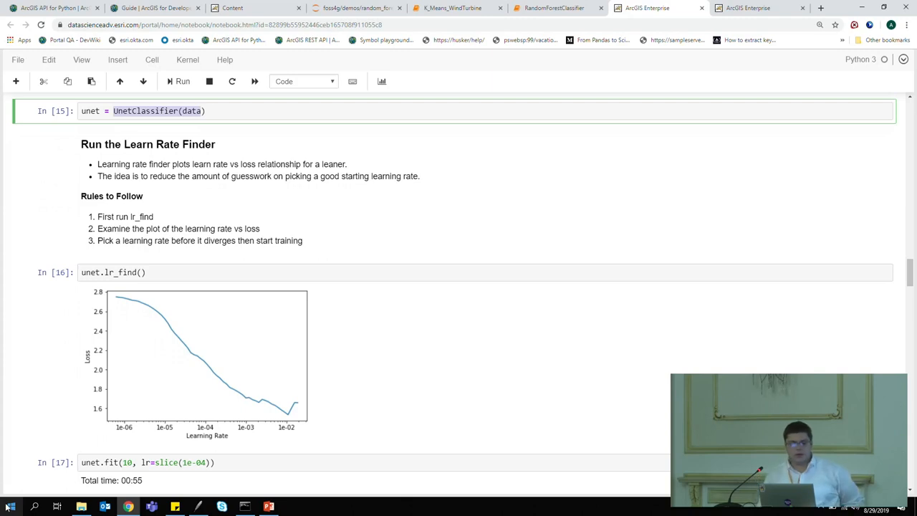
pyautogui.scroll(-3)
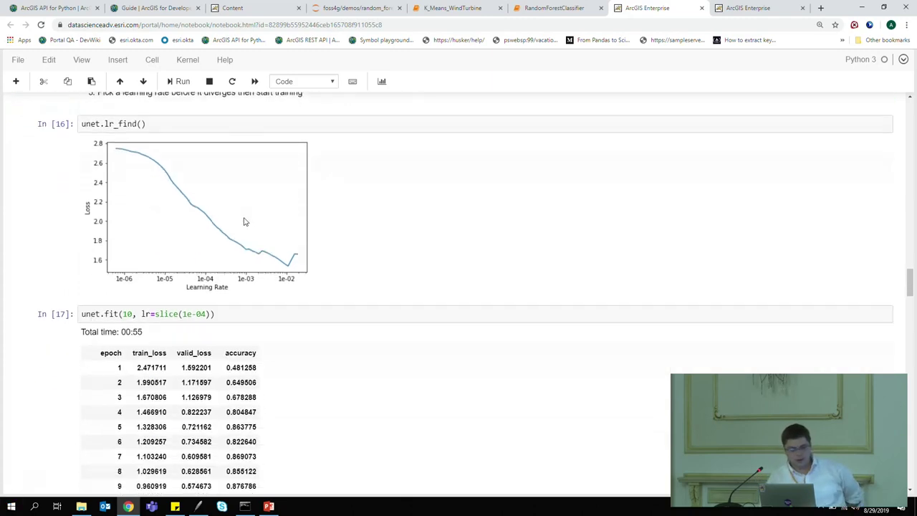
pyautogui.scroll(-3)
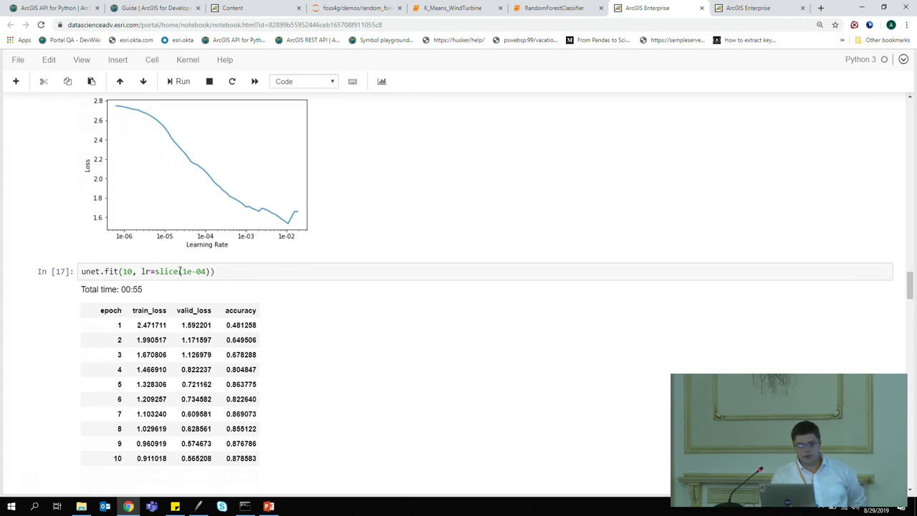
pyautogui.scroll(-3)
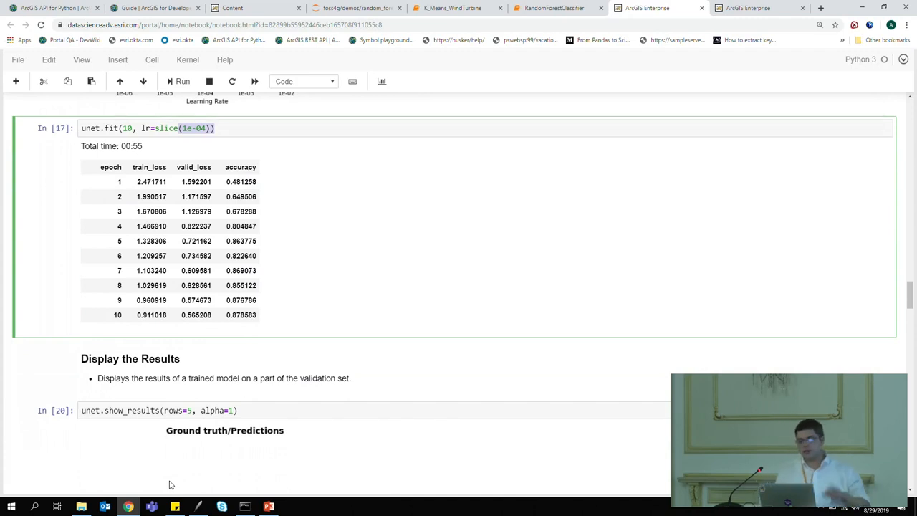
pyautogui.moveTo(270, 264)
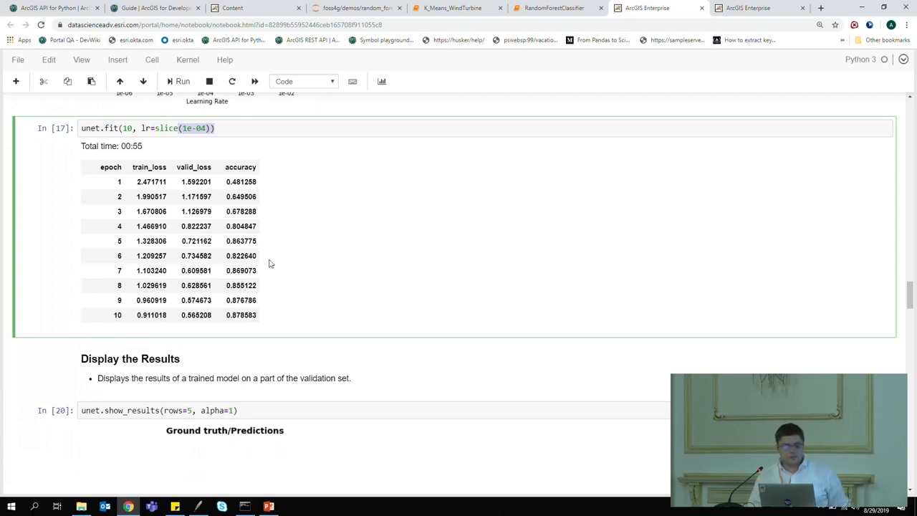
# Step: Scroll through the ground truth/predictions tile grid to the model save and deployment cells
pyautogui.scroll(-3)
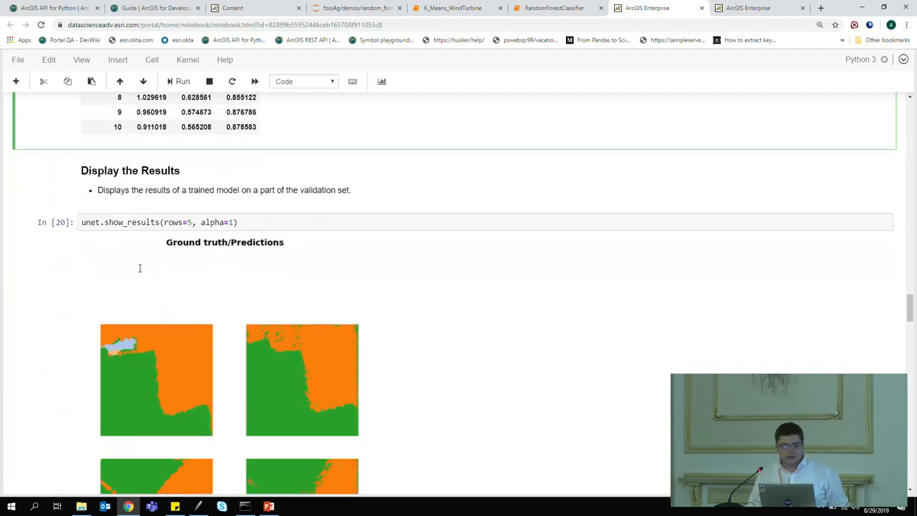
pyautogui.scroll(-3)
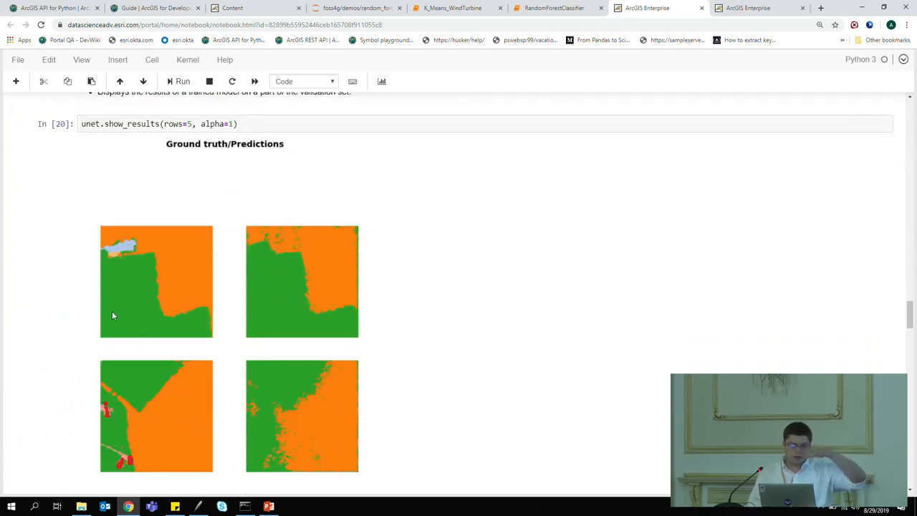
pyautogui.scroll(-3)
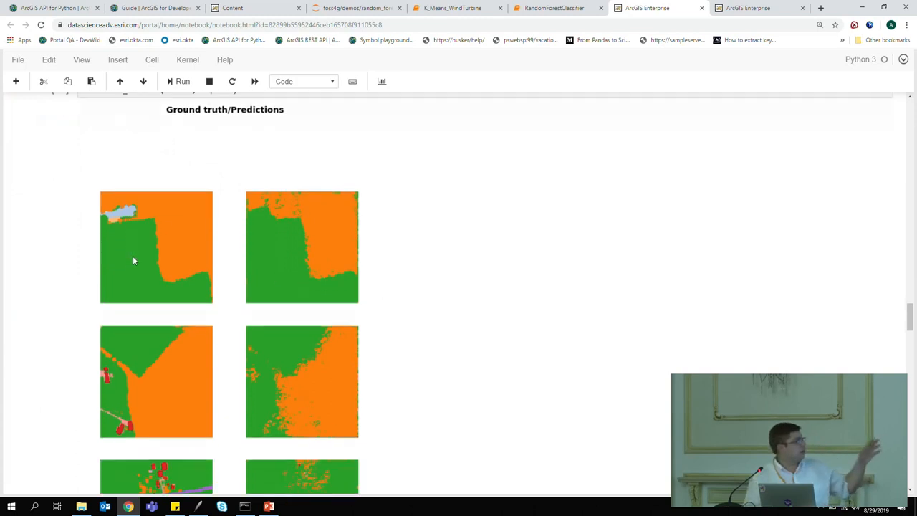
pyautogui.scroll(-3)
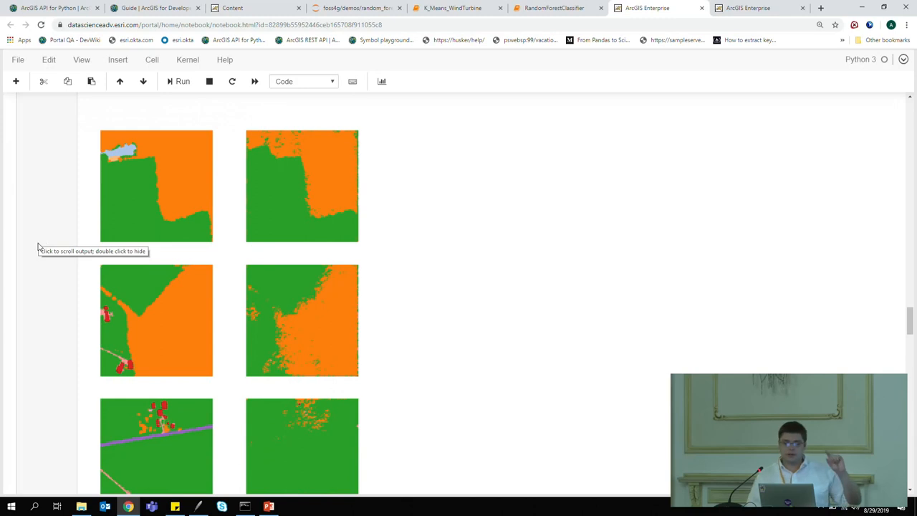
pyautogui.moveTo(89, 189)
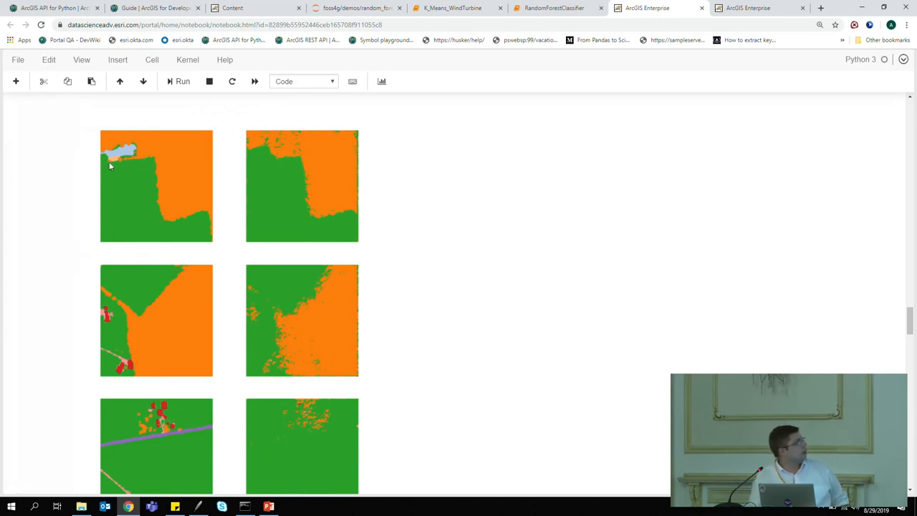
pyautogui.moveTo(83, 268)
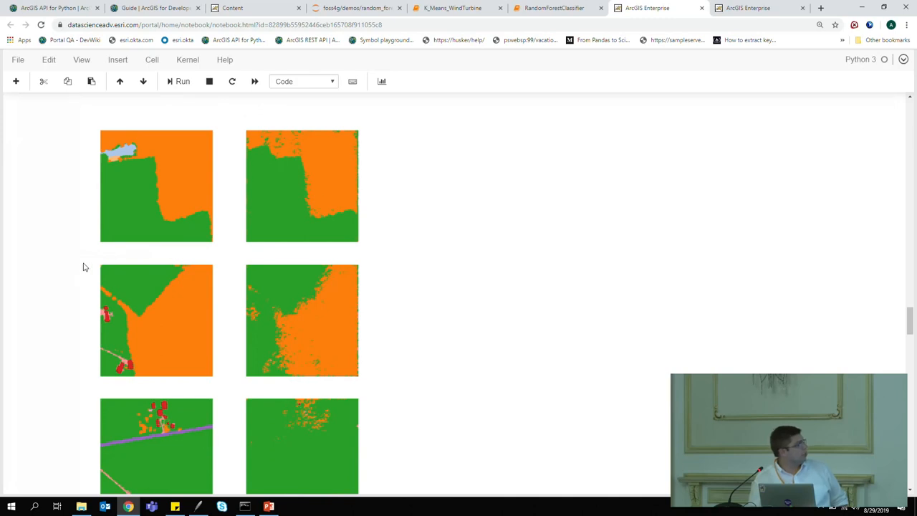
pyautogui.moveTo(296, 411)
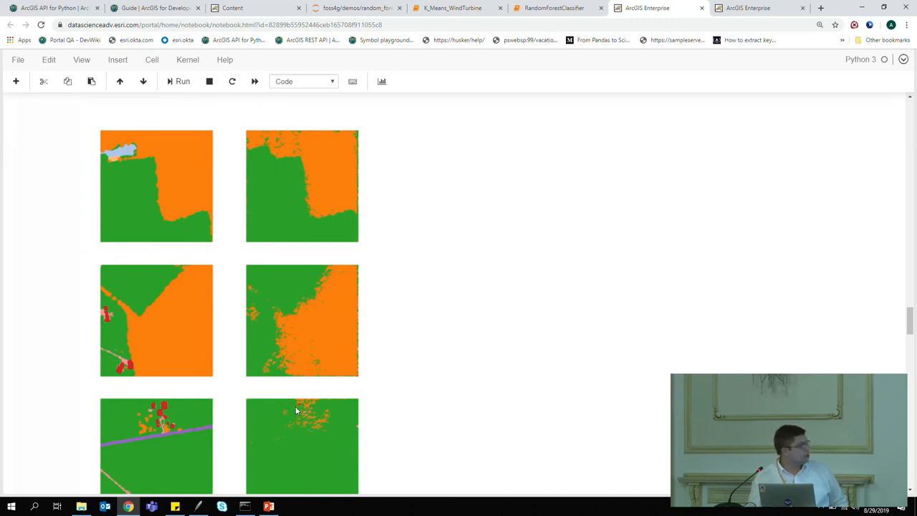
pyautogui.scroll(-3)
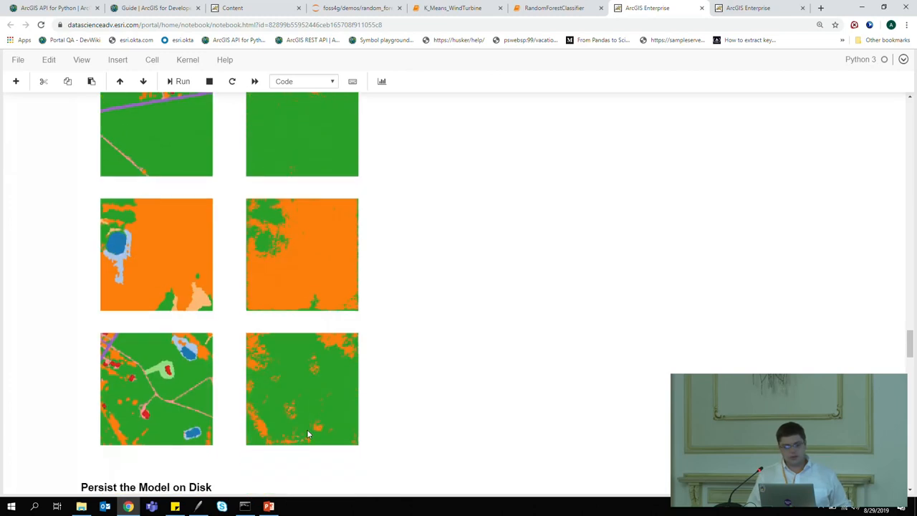
pyautogui.scroll(-3)
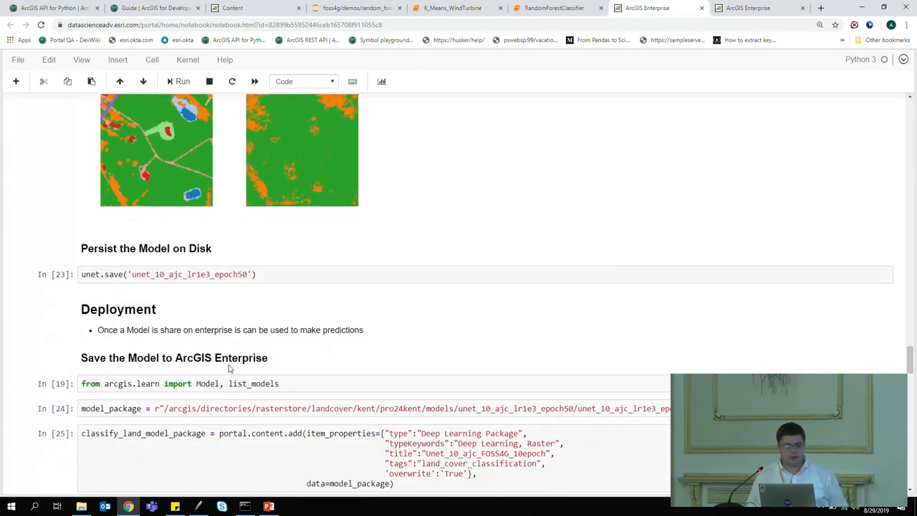
# Step: Focus the portal.content.add cell and scroll to the Deep Learning Package item and query_info output
pyautogui.click(177, 274)
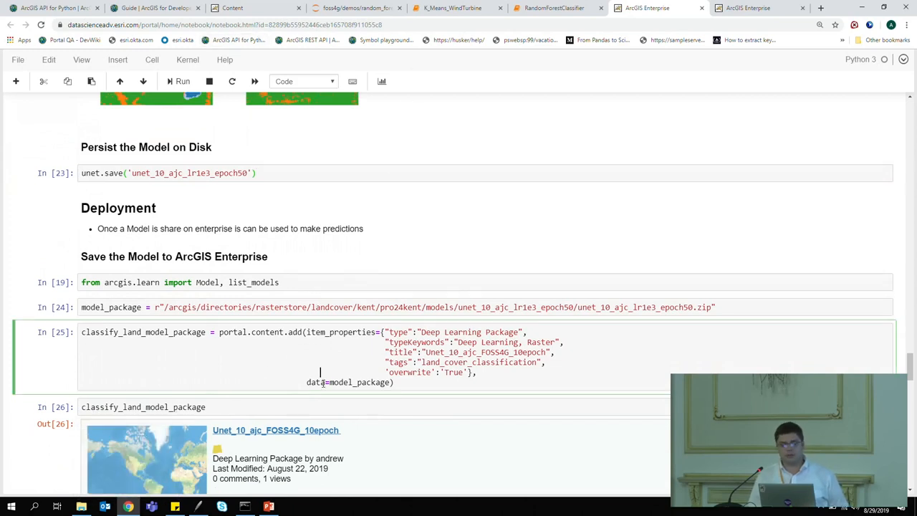
pyautogui.scroll(-3)
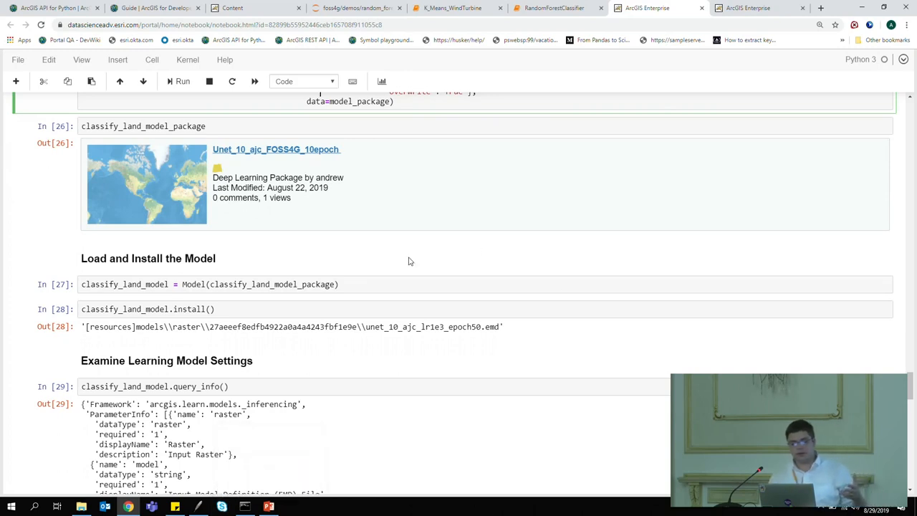
# Step: Highlight the classify_pixels call and scroll to its classify_ptest3 map output
pyautogui.scroll(-3)
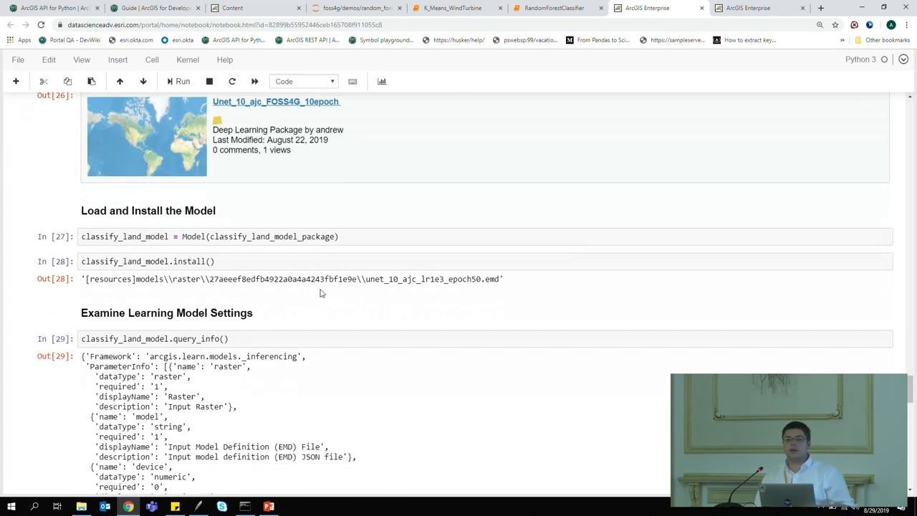
pyautogui.scroll(-3)
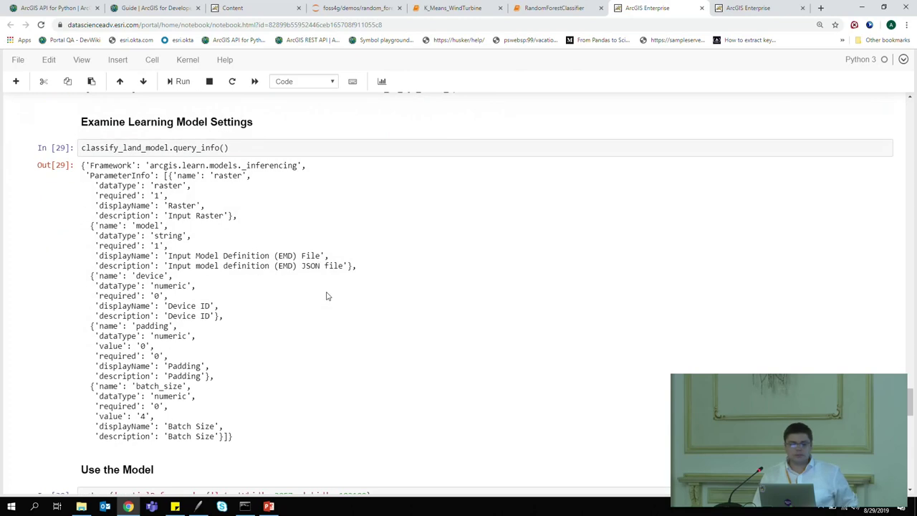
pyautogui.scroll(-3)
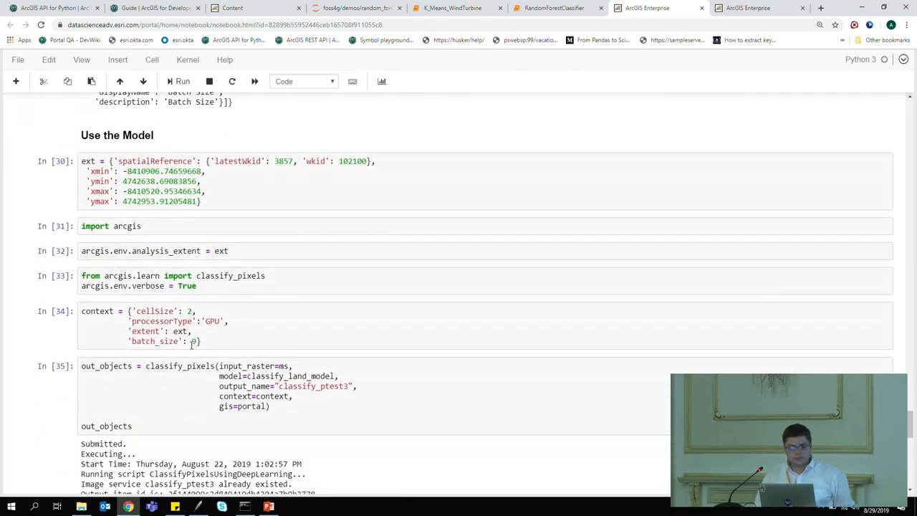
pyautogui.click(208, 375)
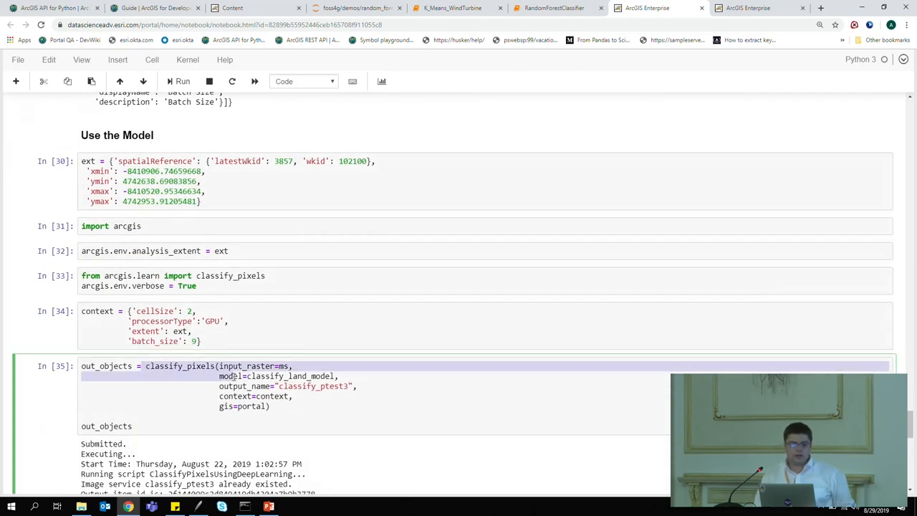
pyautogui.moveTo(219, 375); pyautogui.dragTo(270, 406)
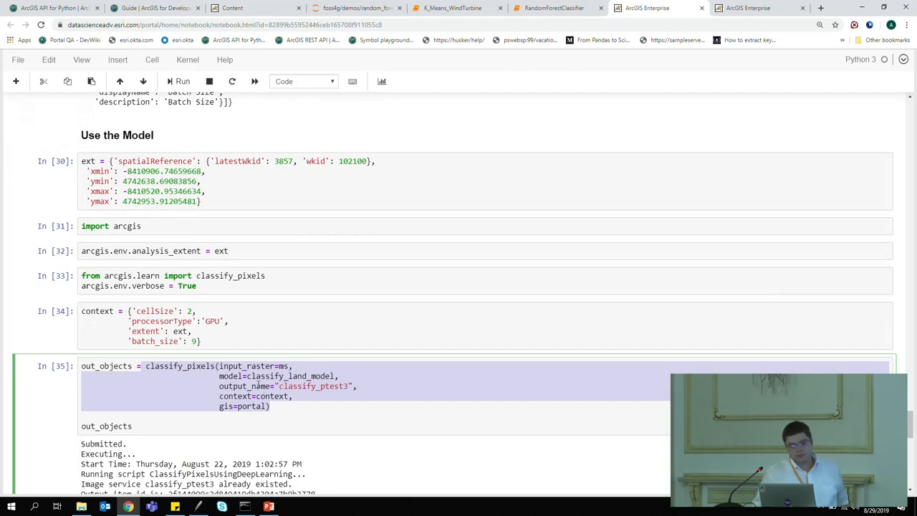
pyautogui.scroll(-3)
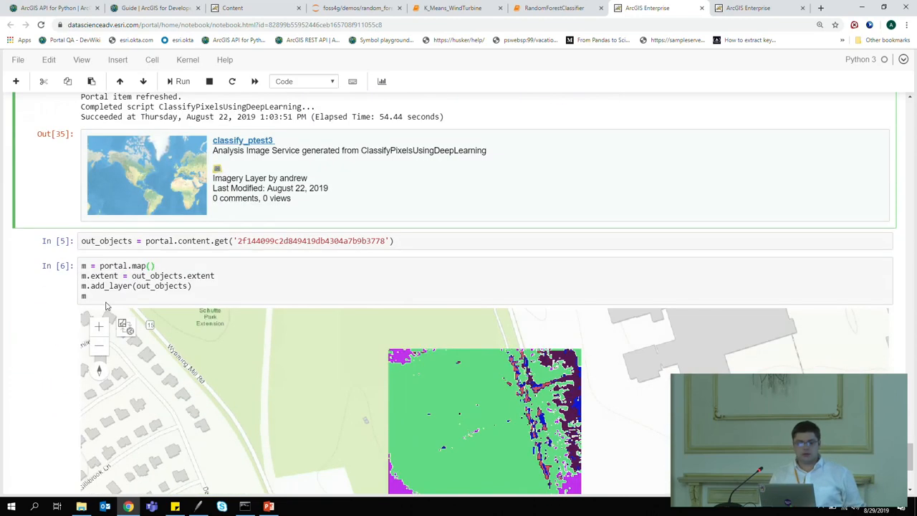
pyautogui.scroll(-3)
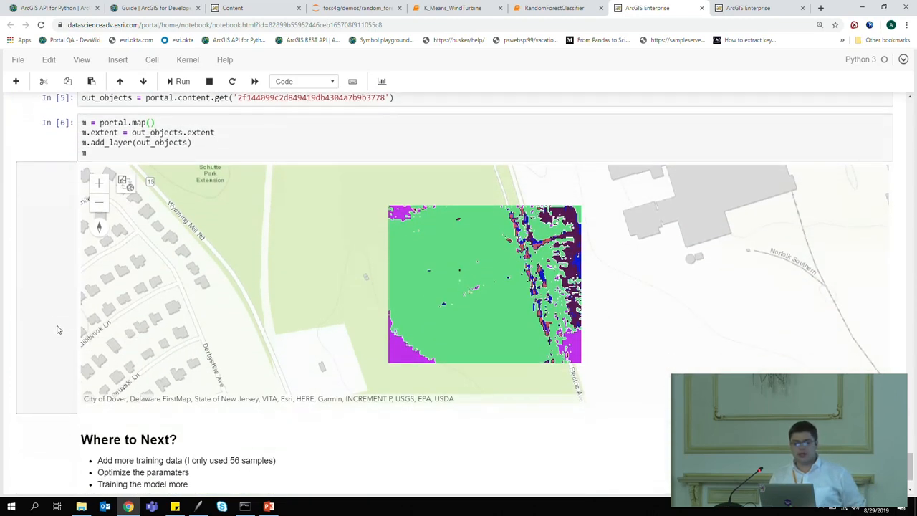
pyautogui.moveTo(150, 334)
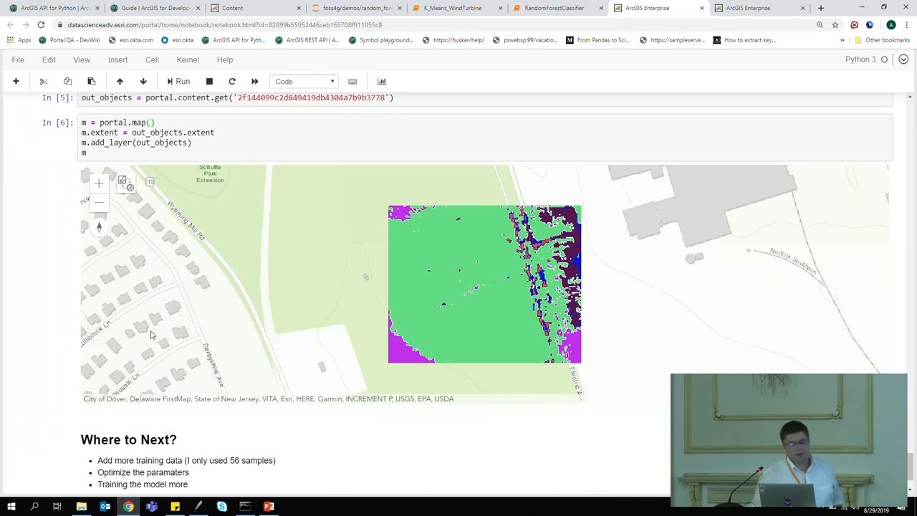